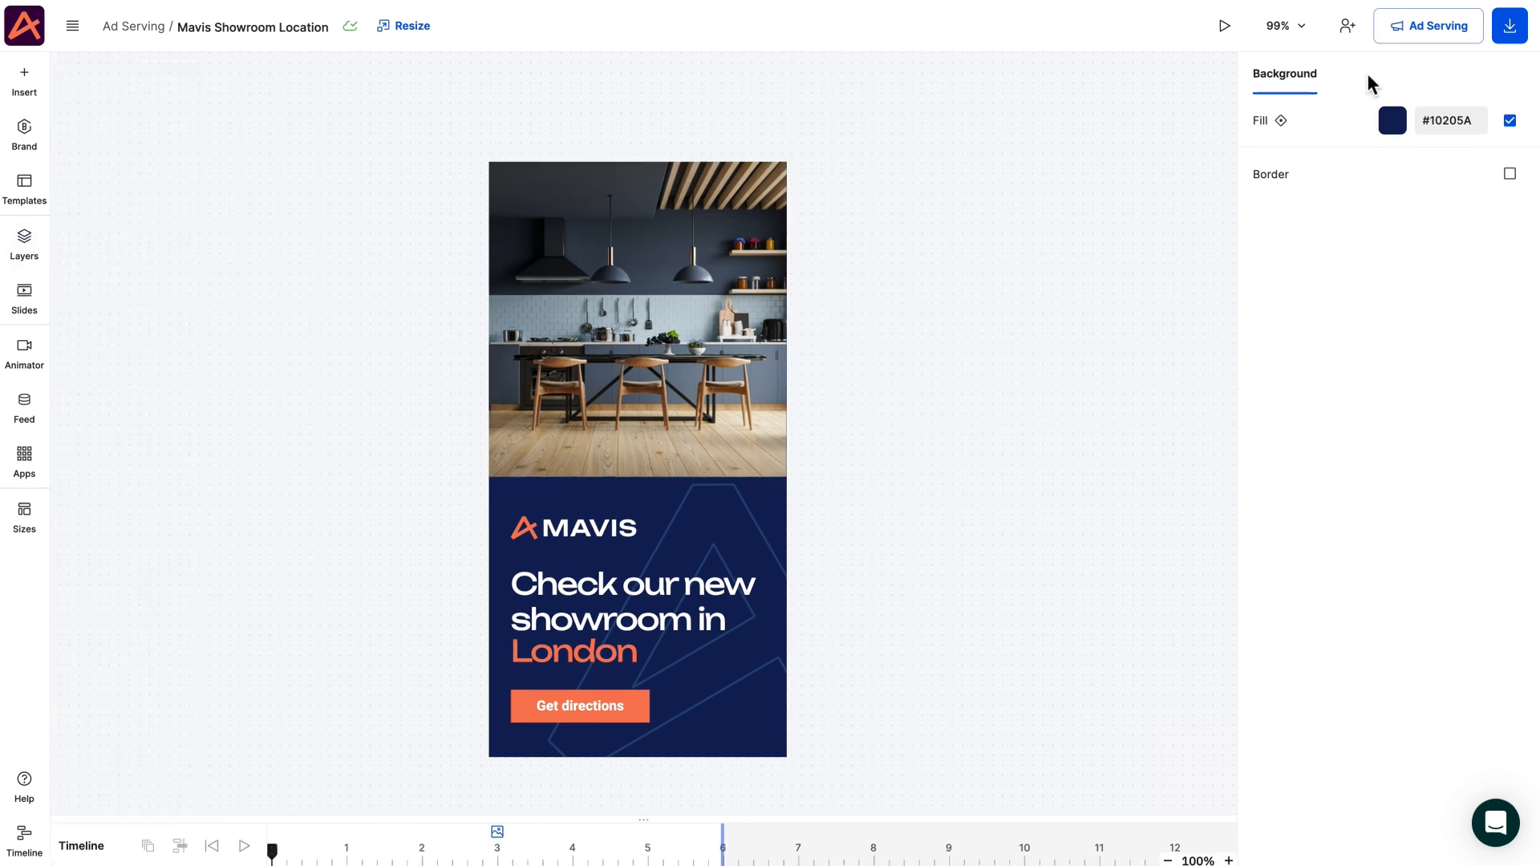
Enable ad serving and add a City dynamic text variable defaulting to "your city!"
{"action": "left_click", "coordinate": [1428, 26]}
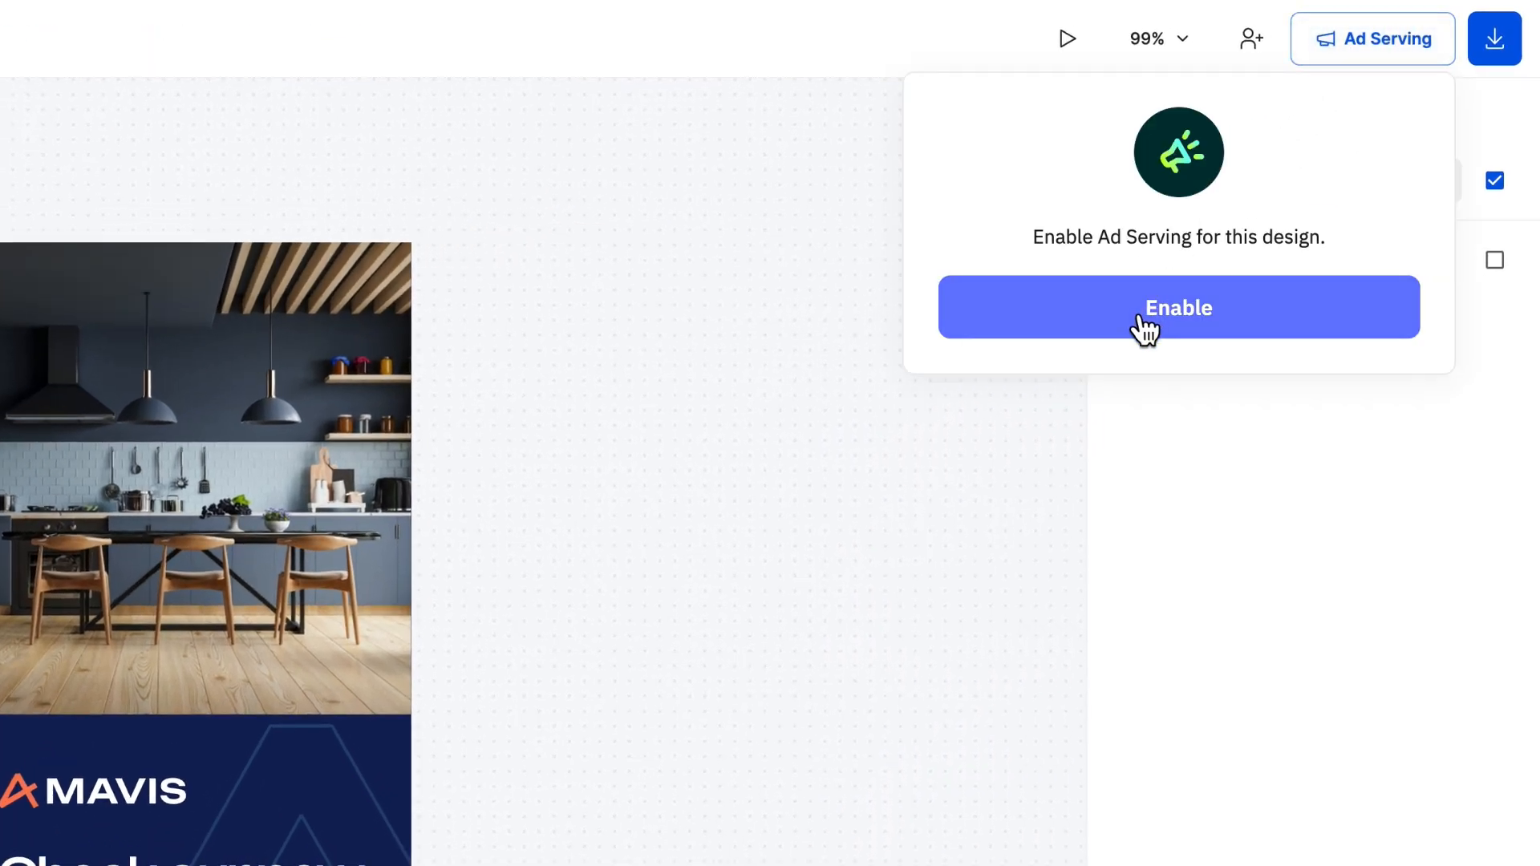
{"action": "left_click", "coordinate": [1177, 306]}
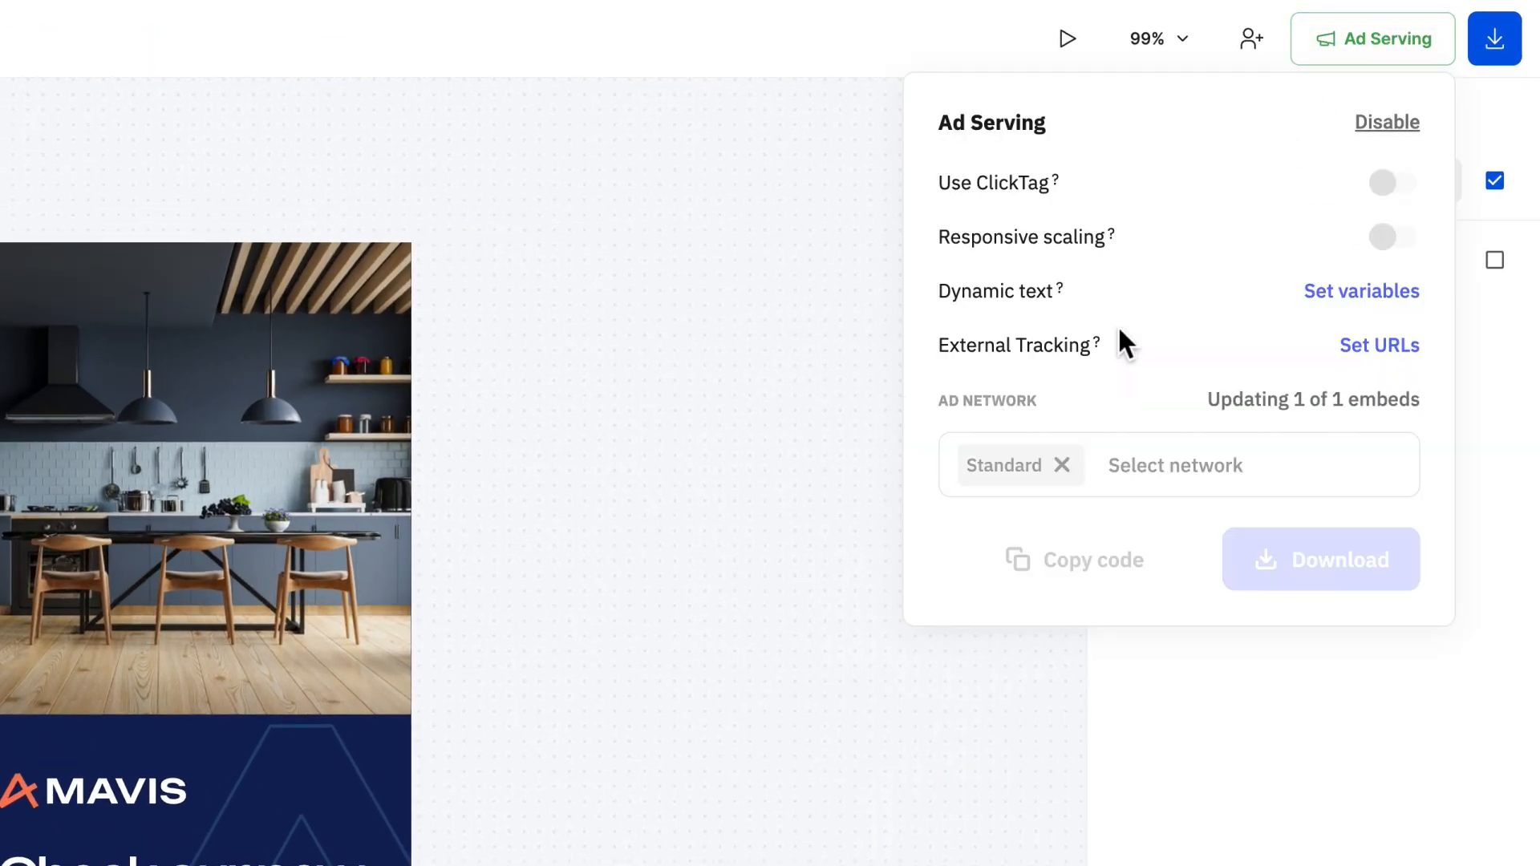
{"action": "left_click", "coordinate": [1362, 290]}
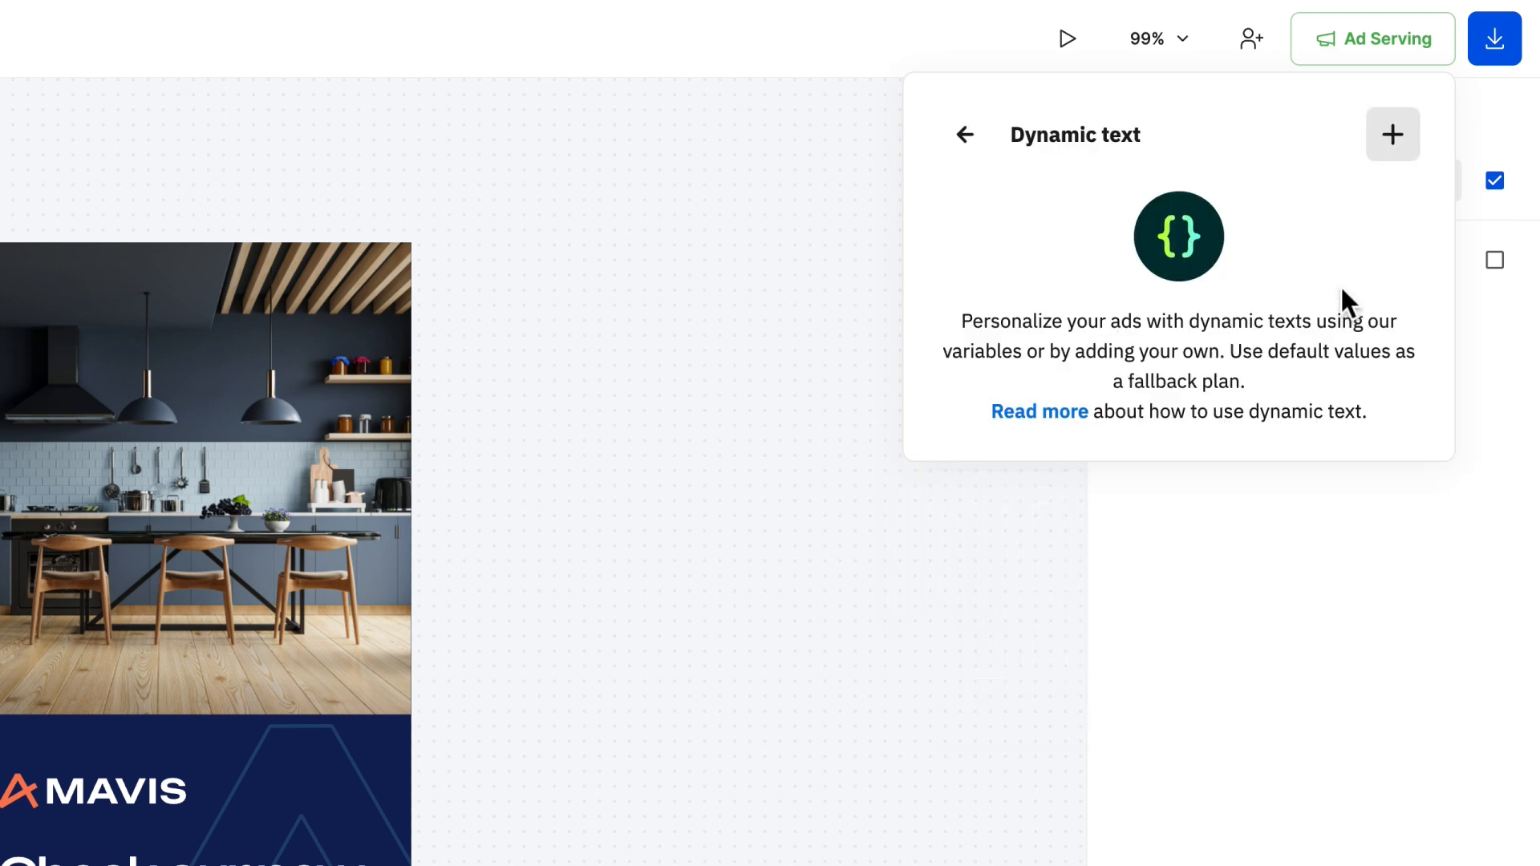
{"action": "left_click", "coordinate": [1393, 135]}
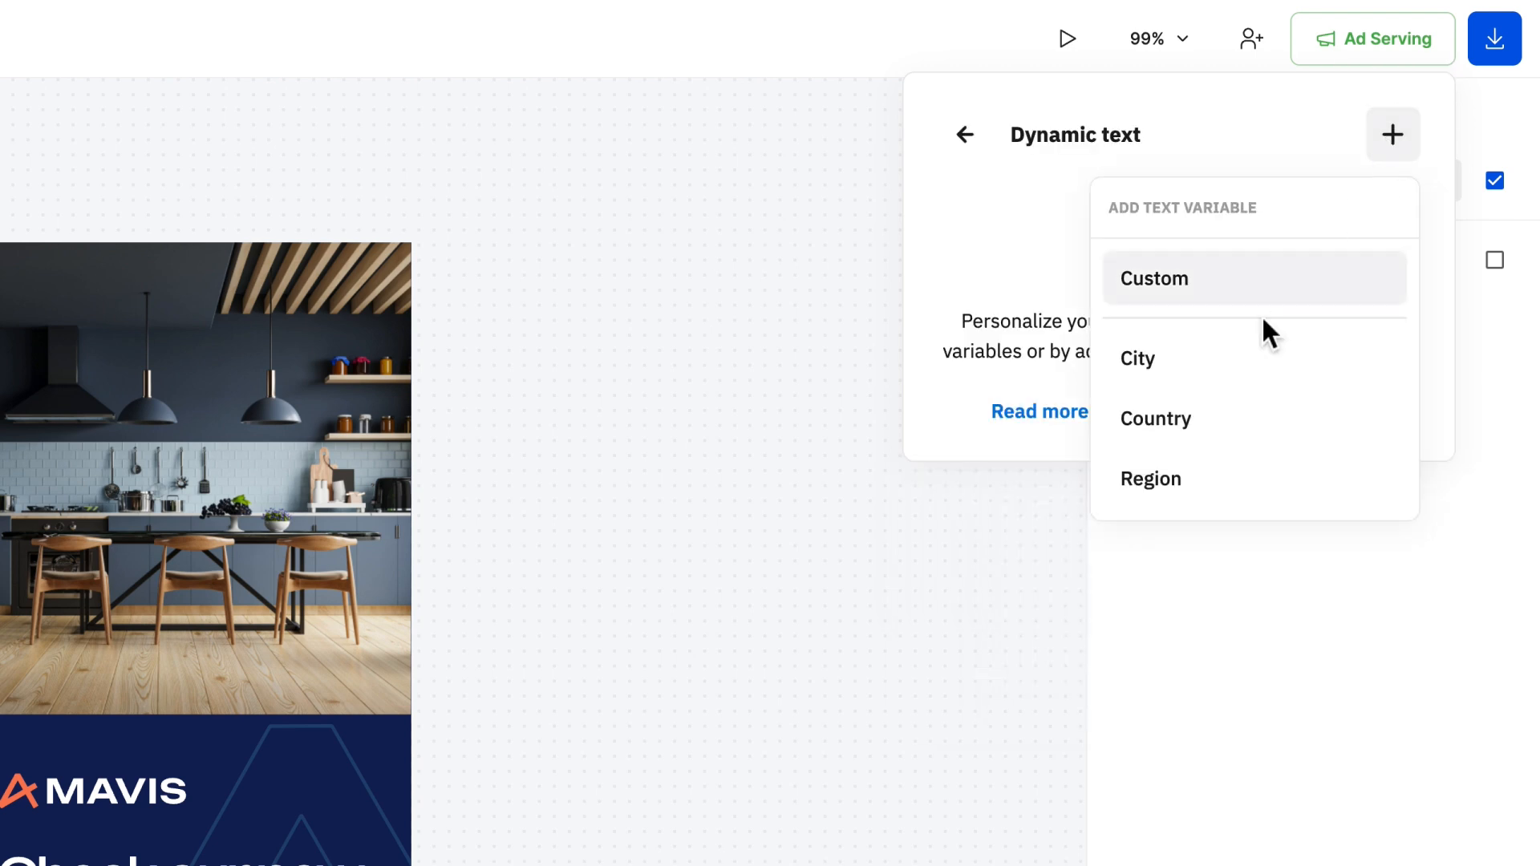
{"action": "left_click", "coordinate": [1137, 358]}
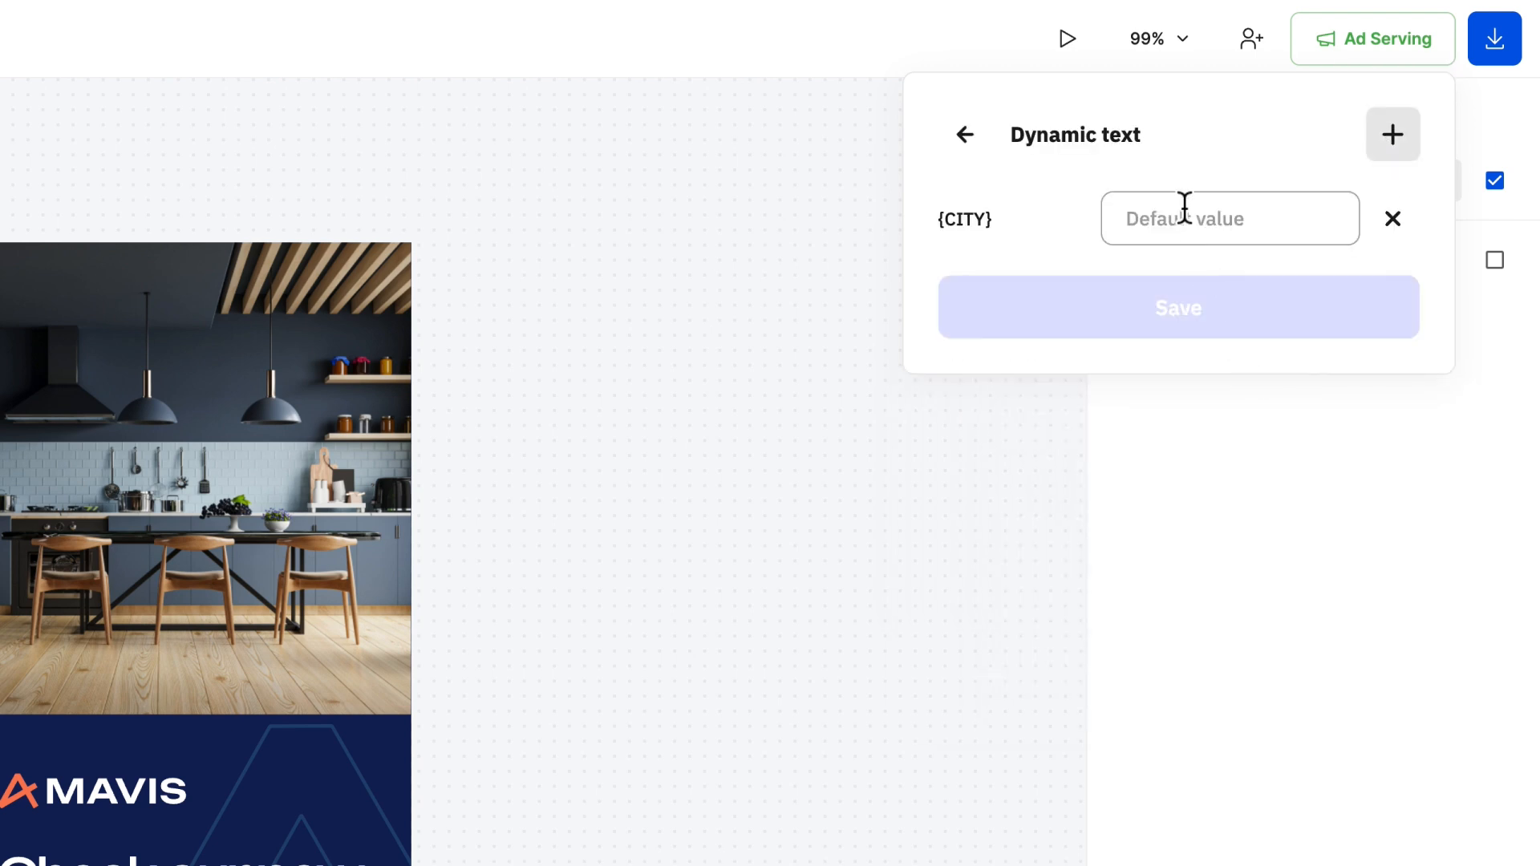
{"action": "type", "text": "your city!"}
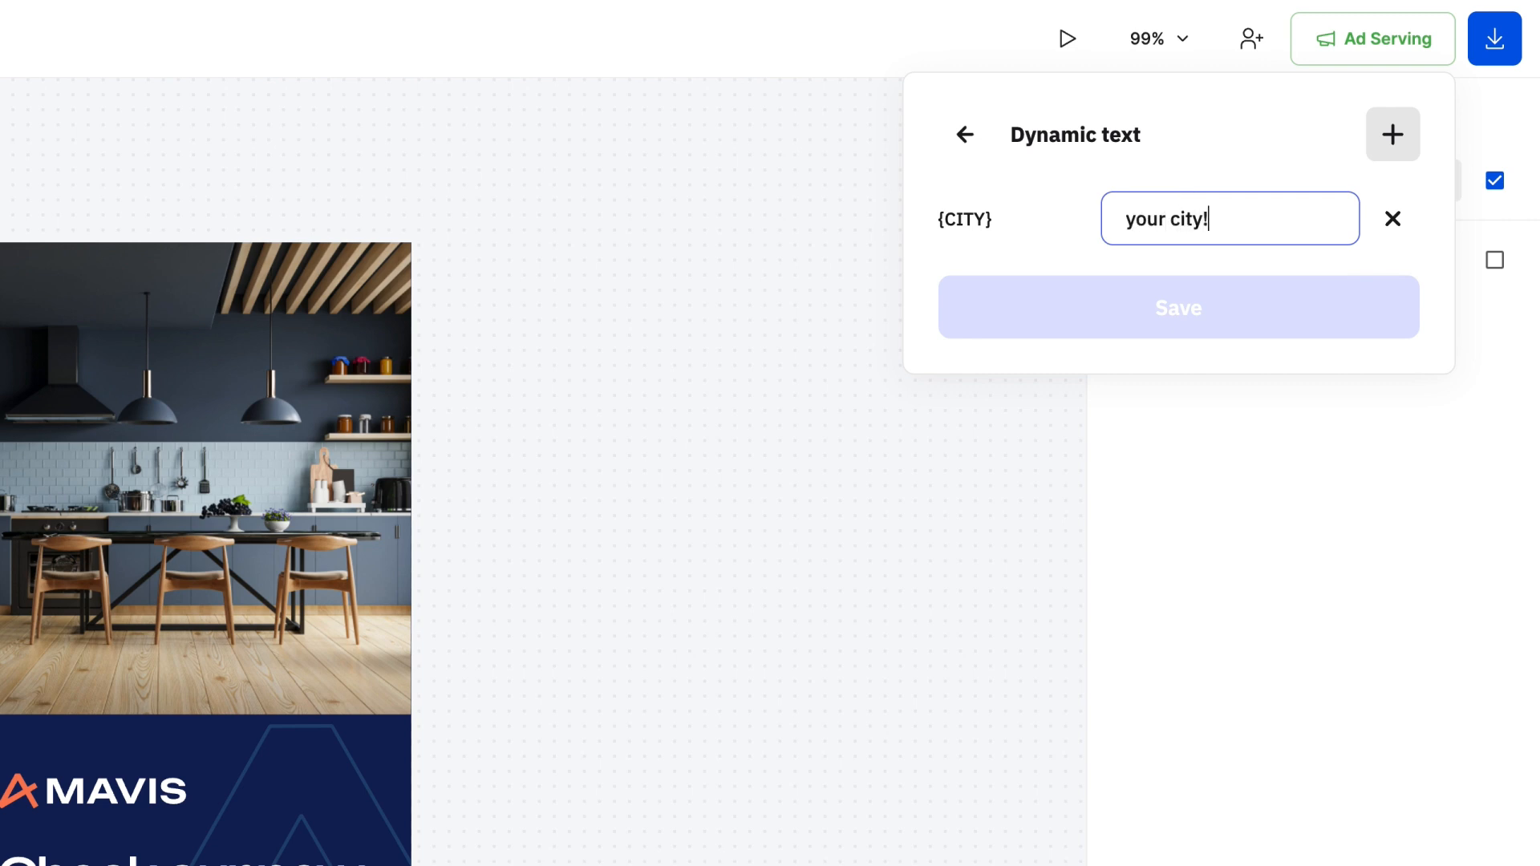
{"action": "mouse_move", "coordinate": [1078, 262]}
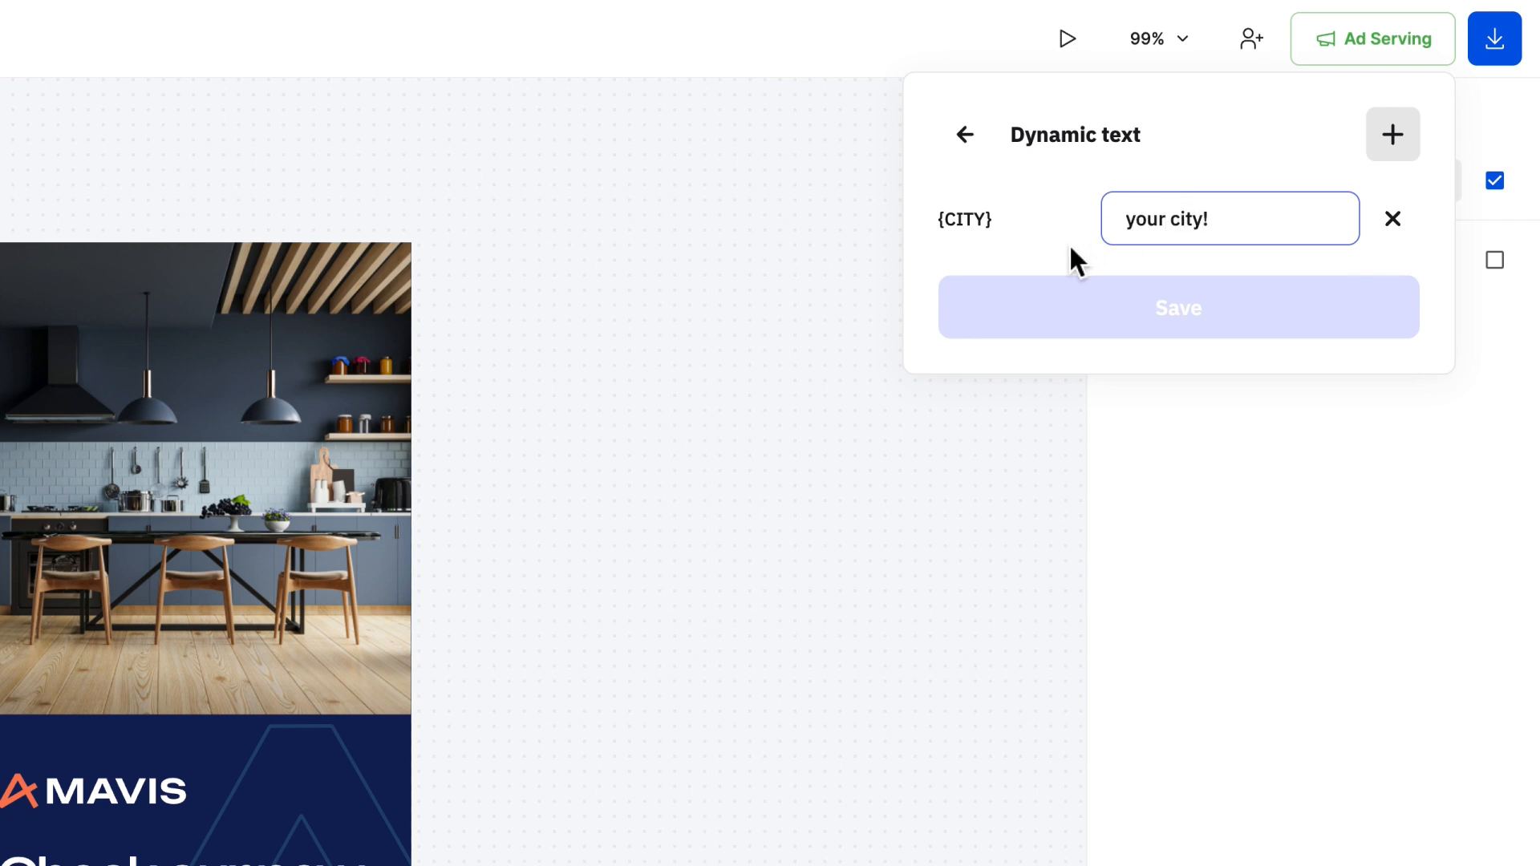
Add a custom NAME variable with "Laura", remove it again, and save the CITY variable
{"action": "left_click", "coordinate": [1392, 135]}
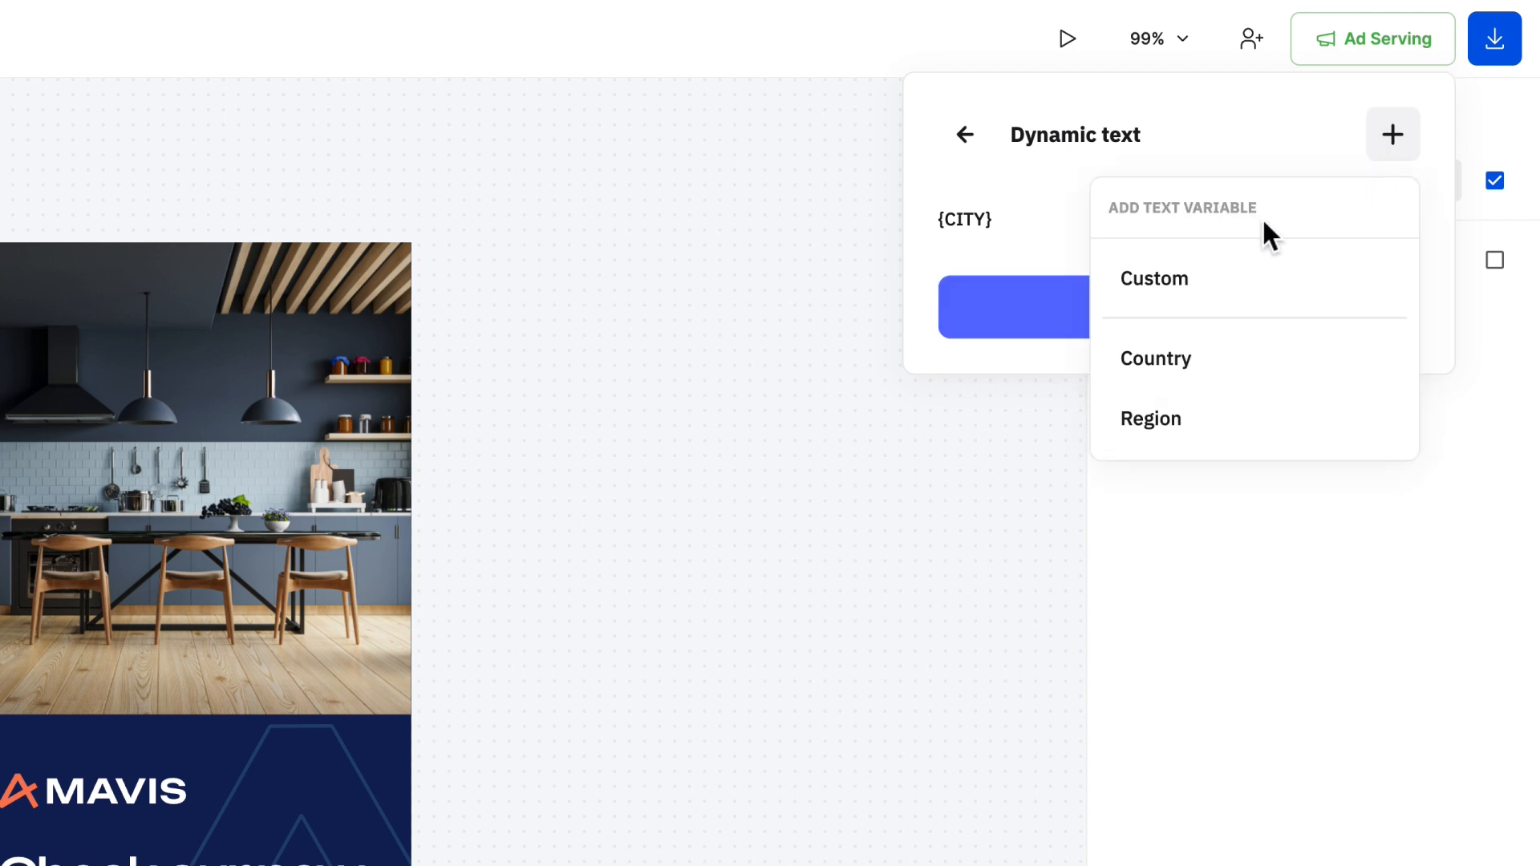
{"action": "left_click", "coordinate": [1154, 278]}
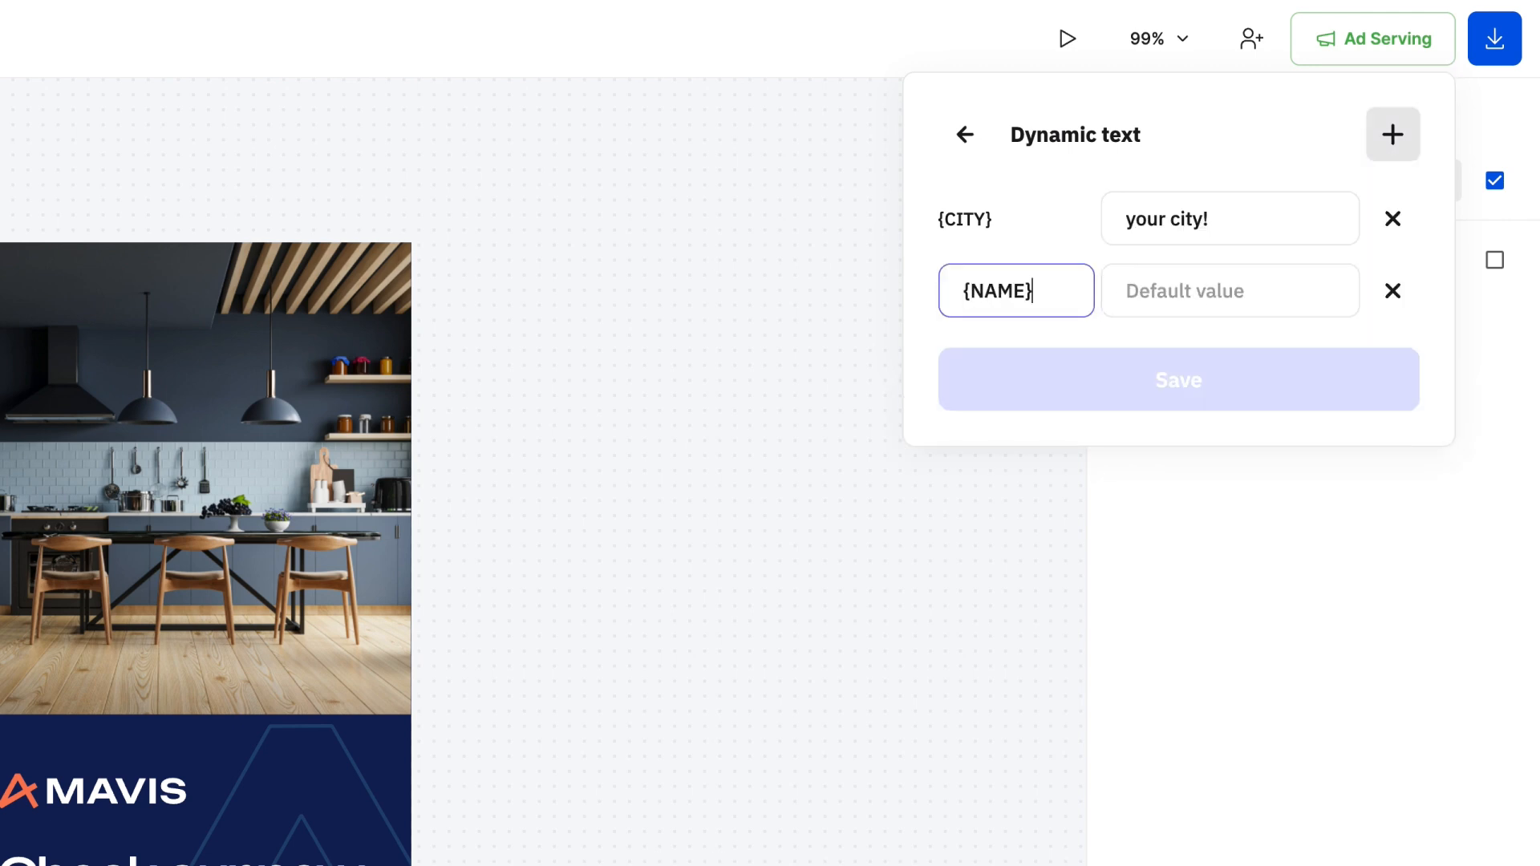
{"action": "type", "text": "Laura"}
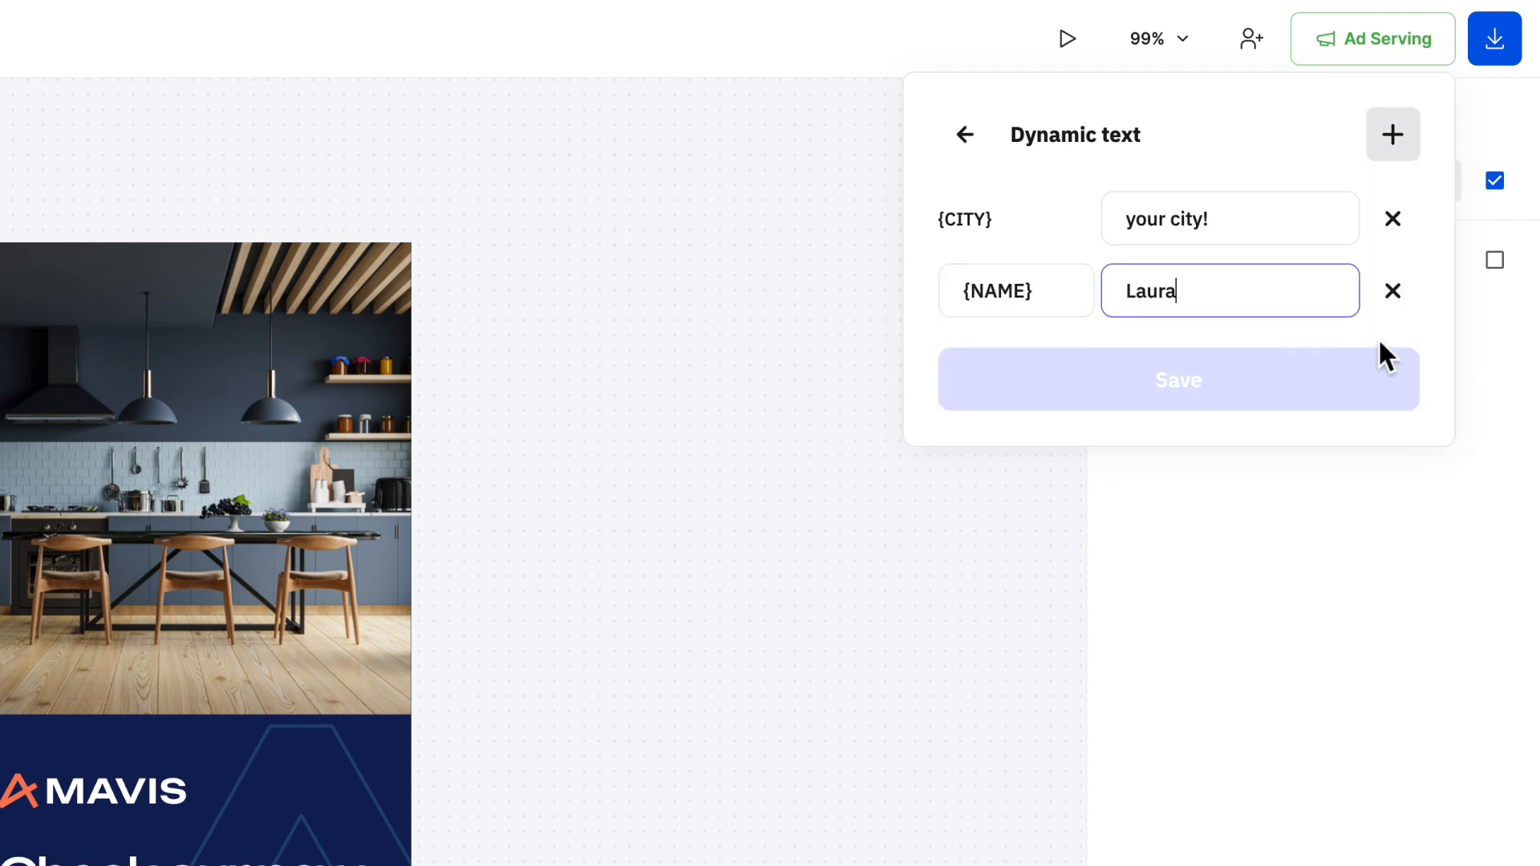
{"action": "left_click", "coordinate": [1392, 291]}
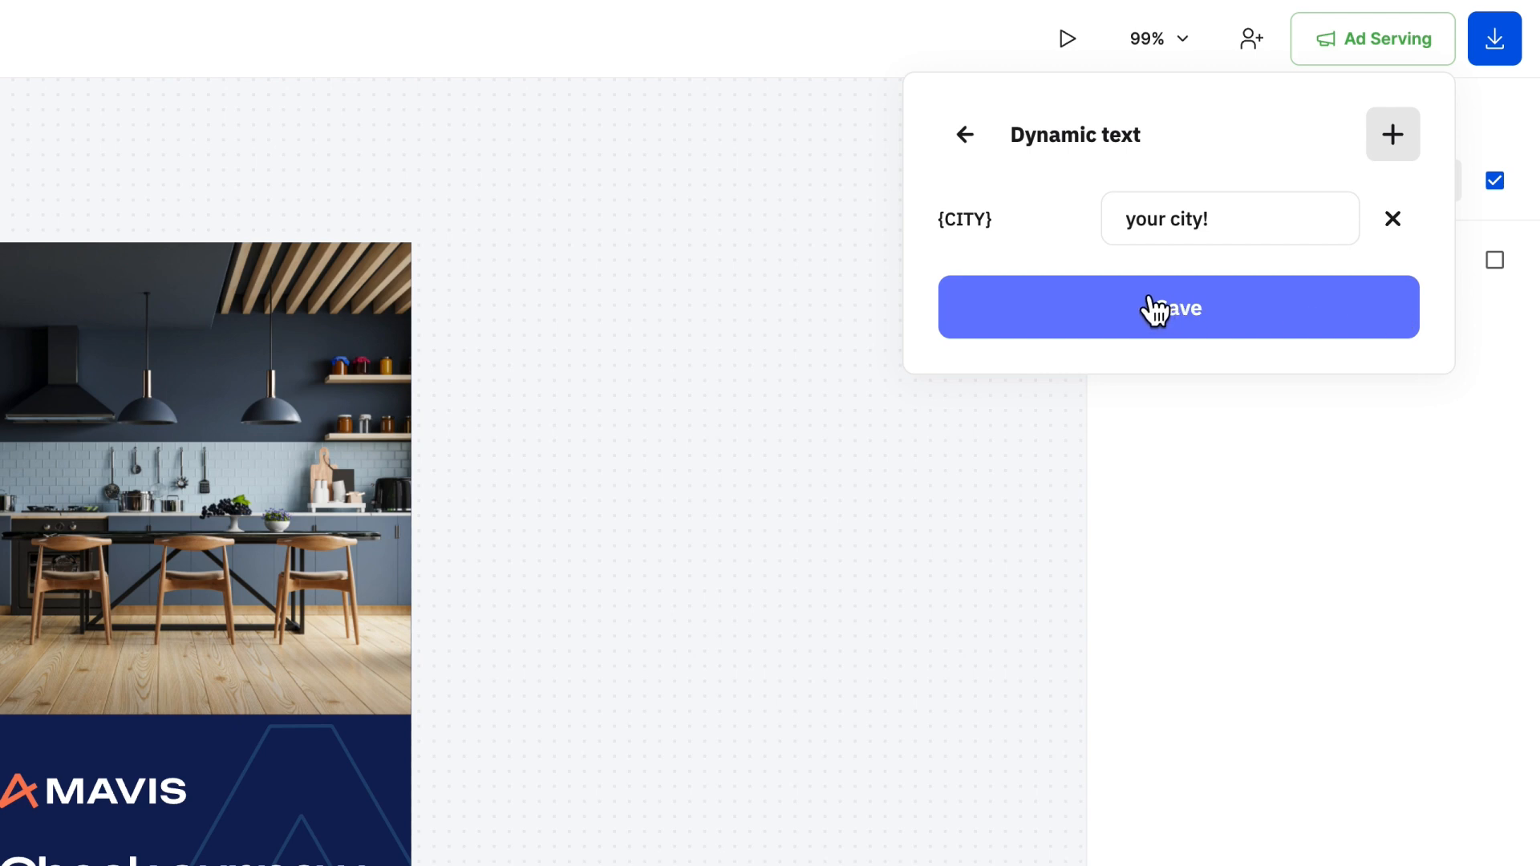
{"action": "left_click", "coordinate": [1177, 306]}
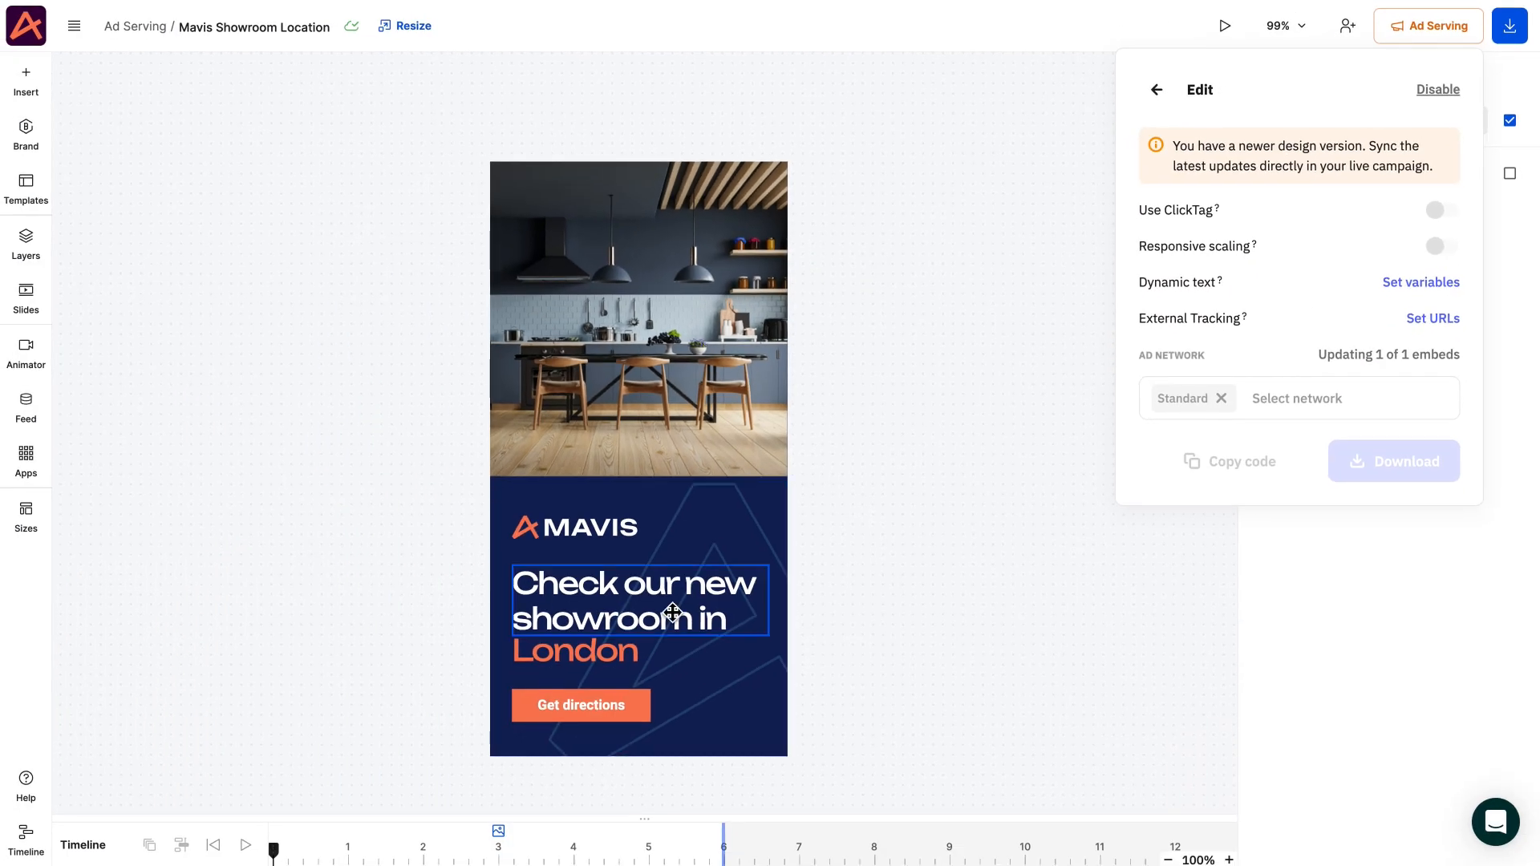
{"action": "left_click", "coordinate": [574, 651]}
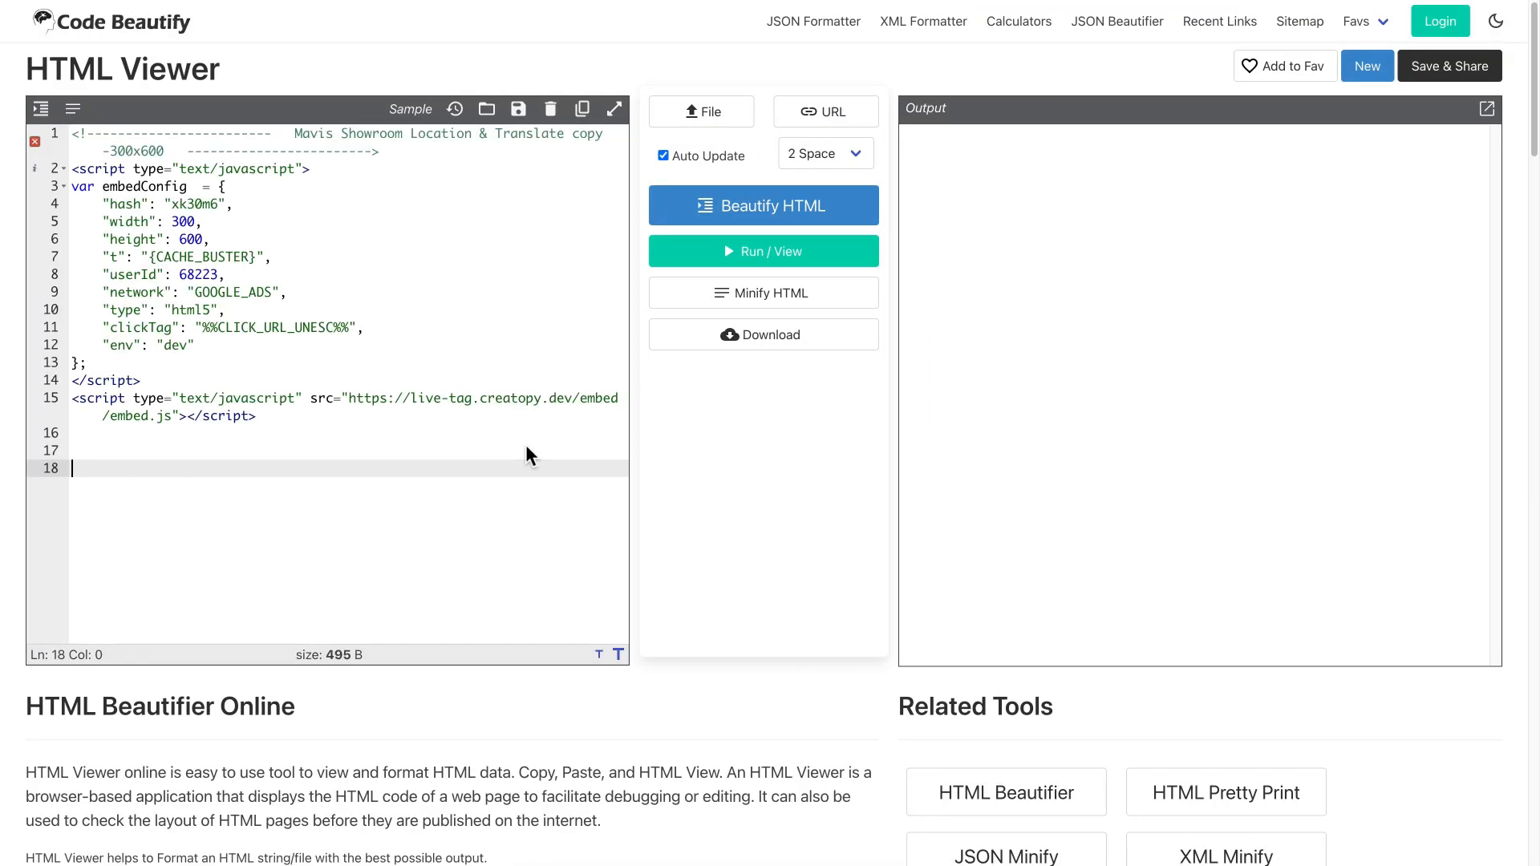
{"action": "mouse_move", "coordinate": [746, 356]}
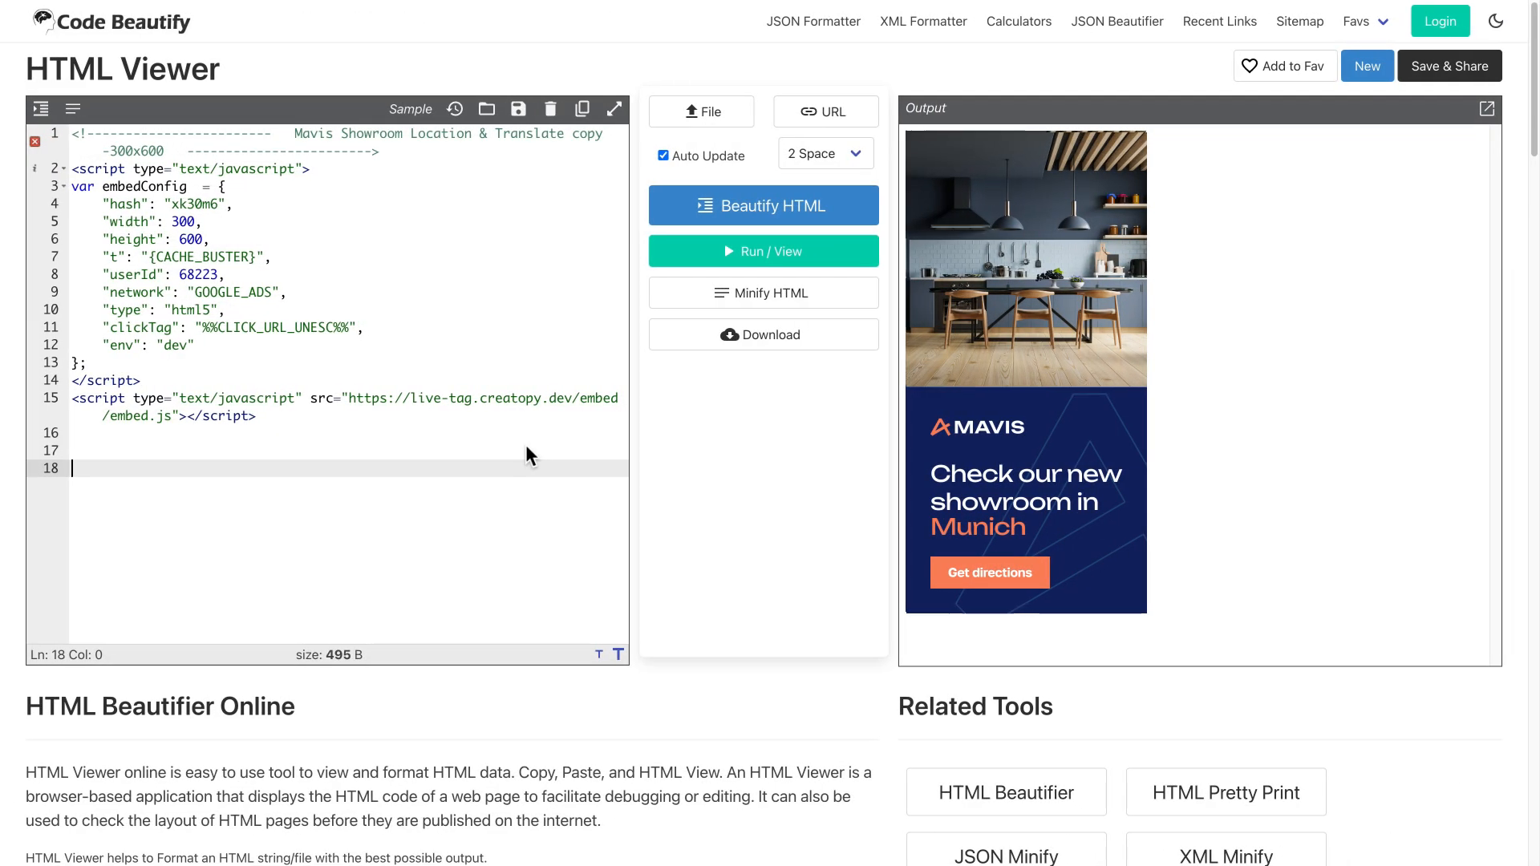
Run the embed code preview several times to render the banner for different cities
{"action": "left_click", "coordinate": [762, 252]}
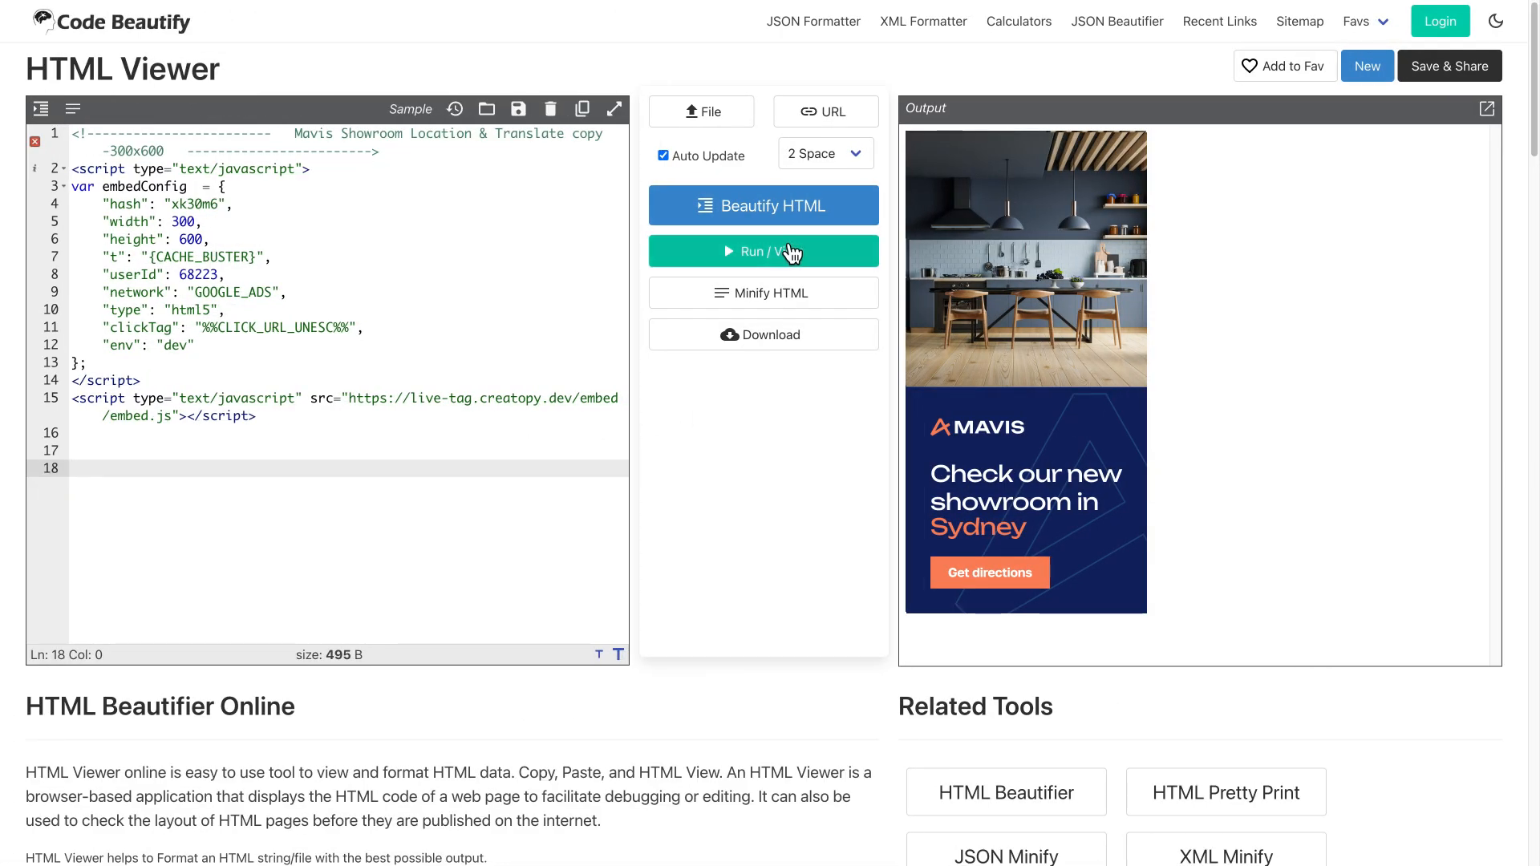
{"action": "left_click", "coordinate": [764, 252]}
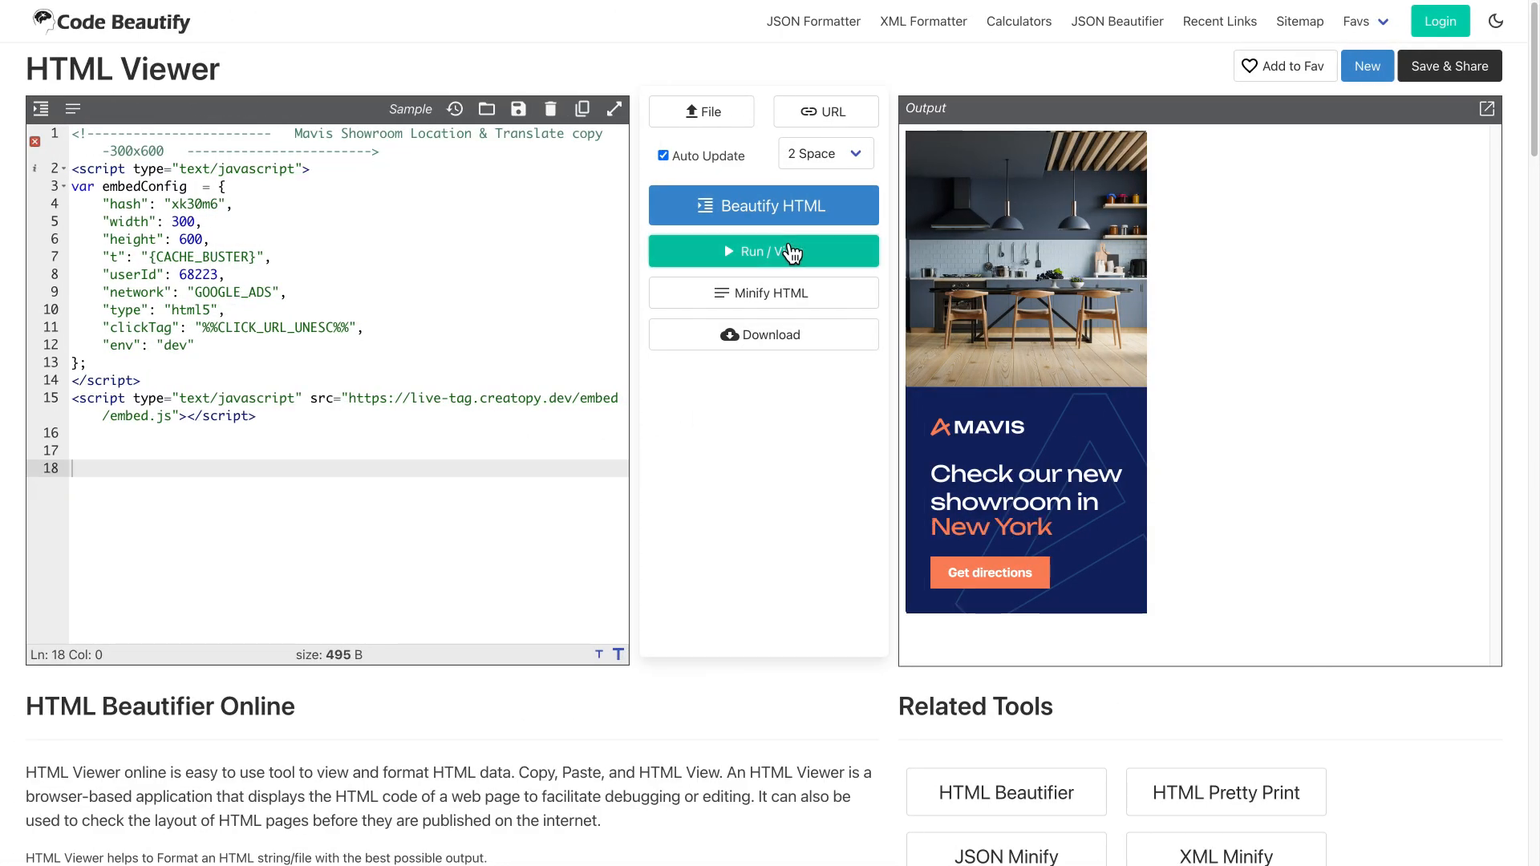
{"action": "left_click", "coordinate": [763, 252]}
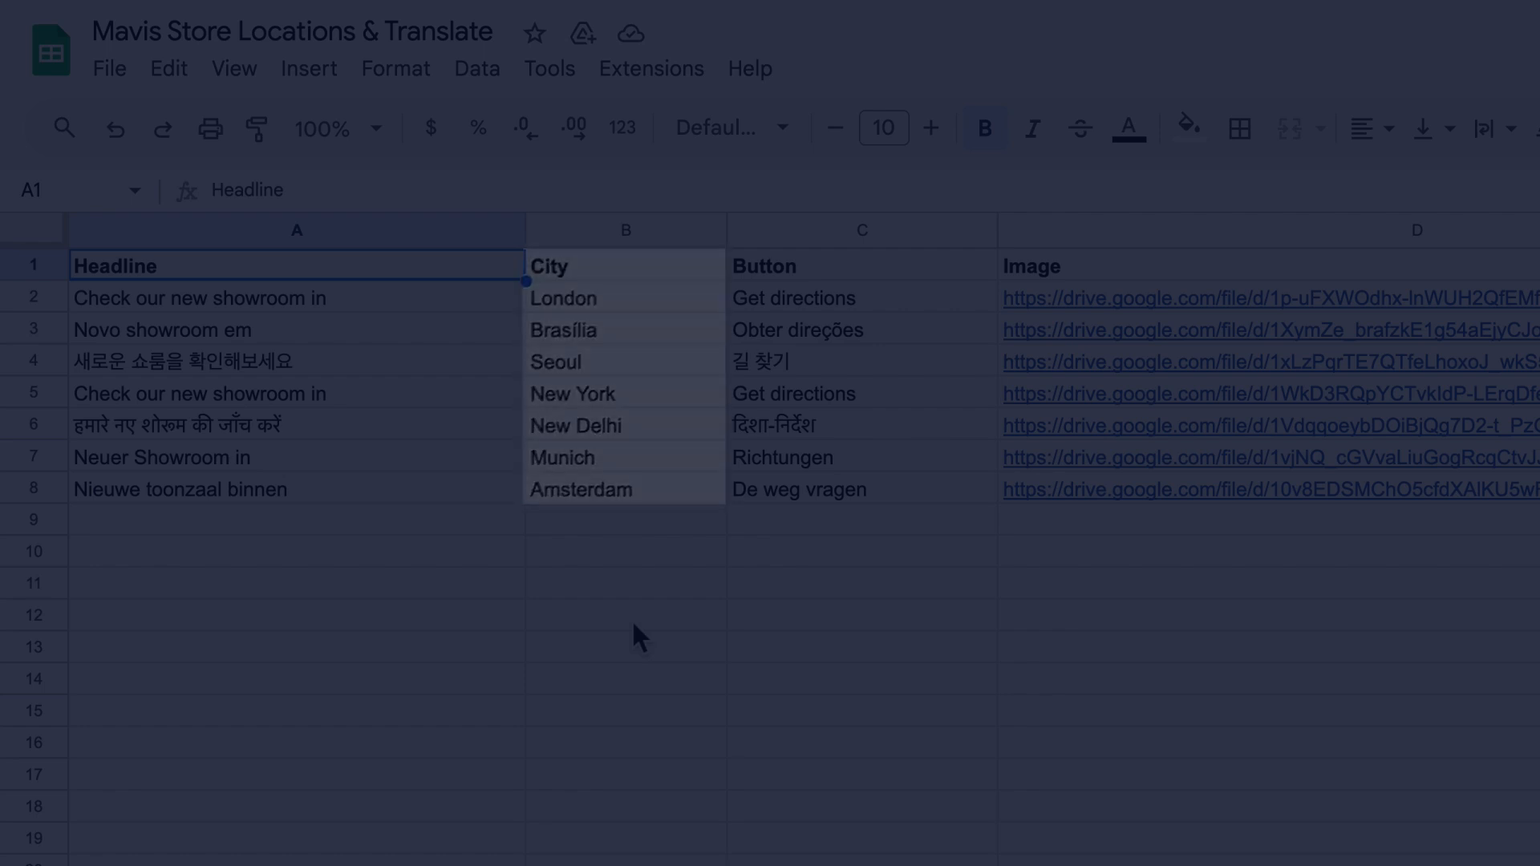
Review the store locations sheet and choose Publish to web from the File share options
{"action": "left_click", "coordinate": [295, 265]}
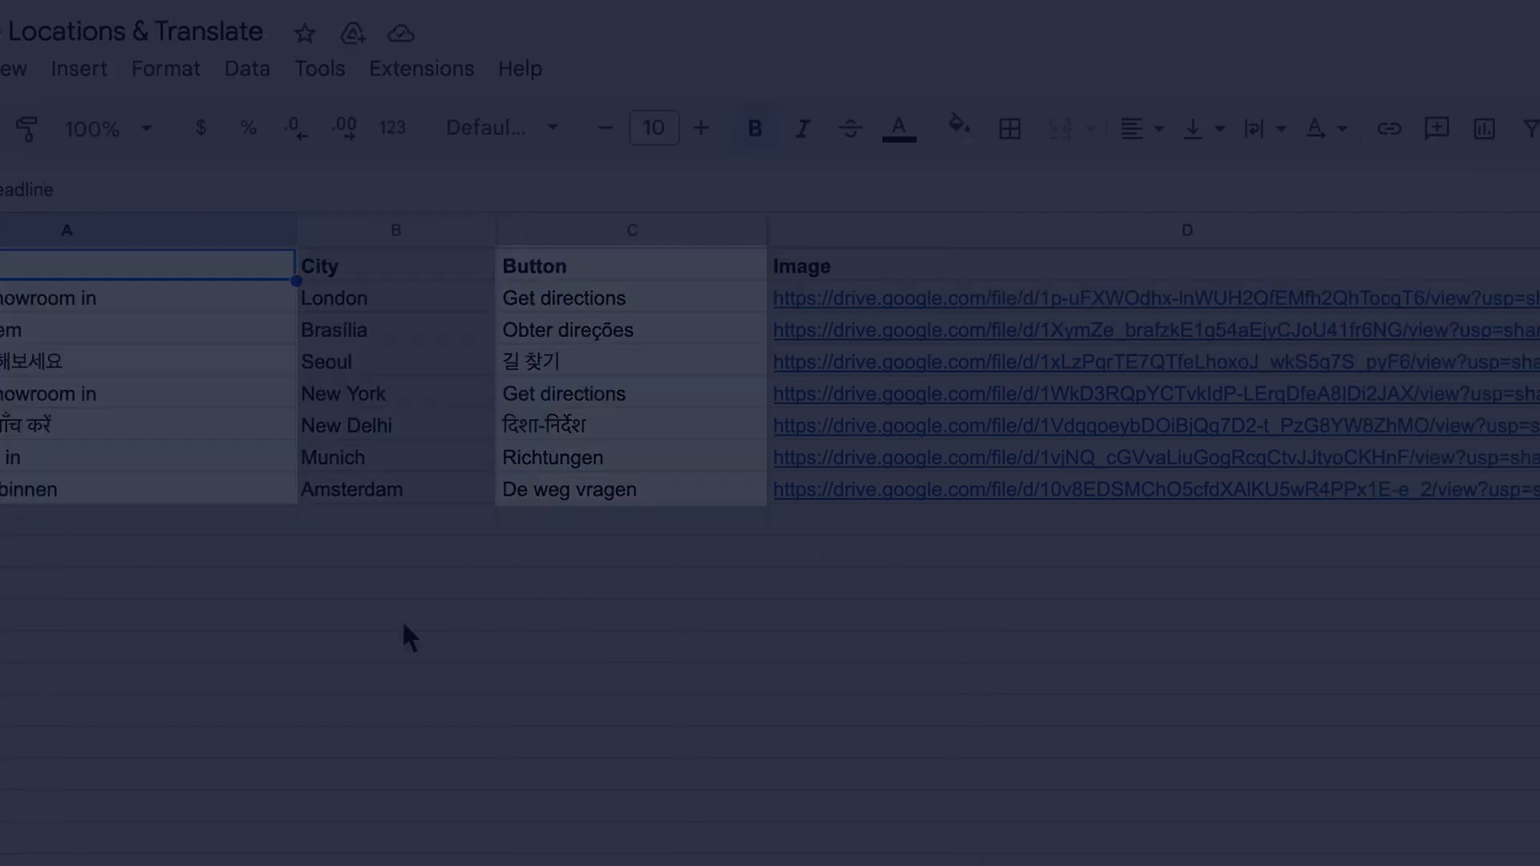
{"action": "scroll", "scroll_direction": "right", "scroll_amount": 3}
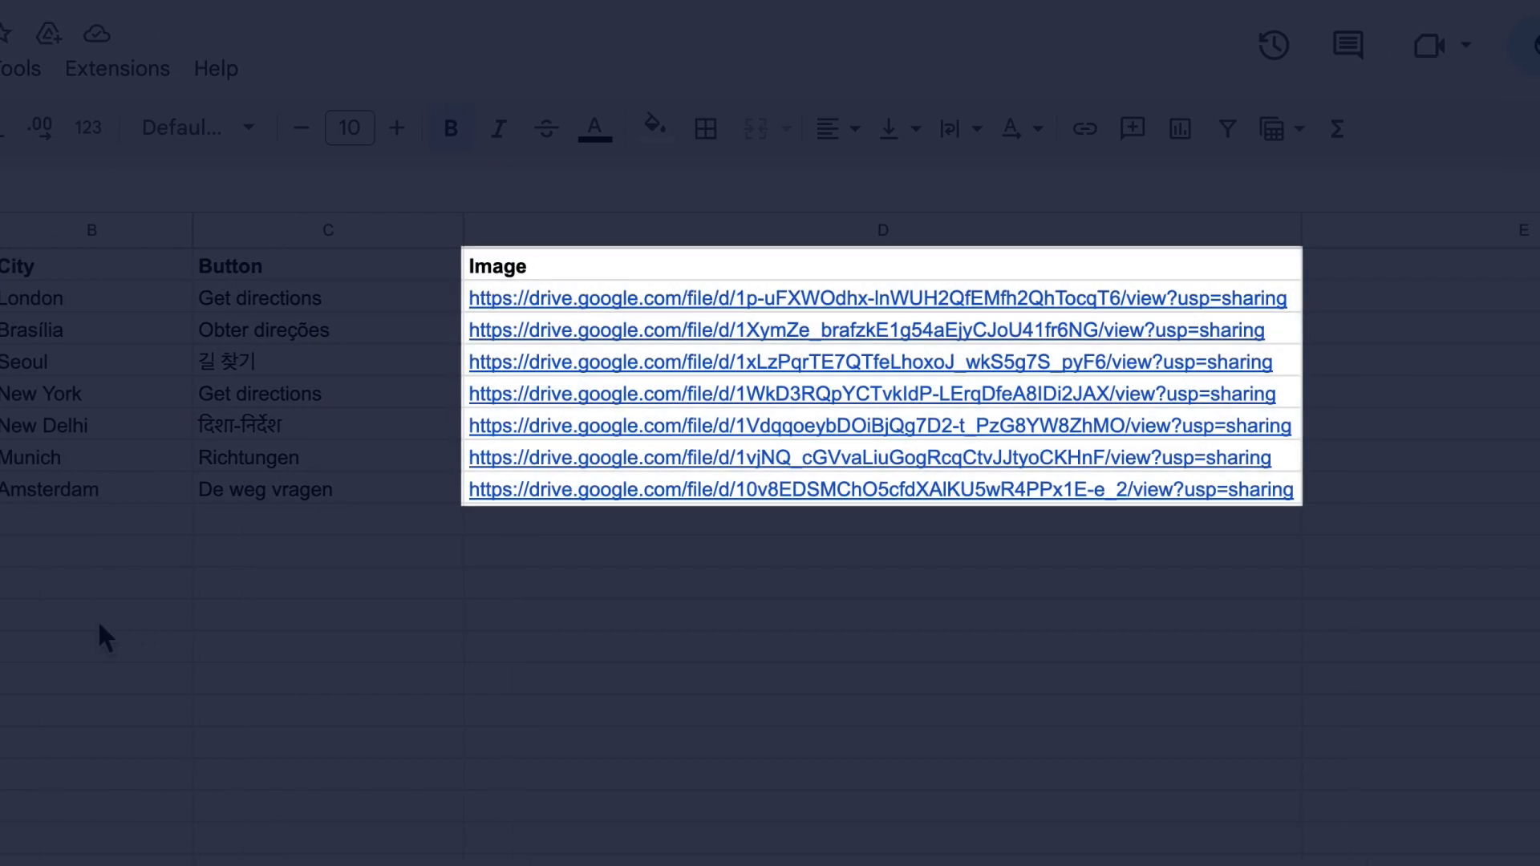
{"action": "left_click", "coordinate": [72, 46]}
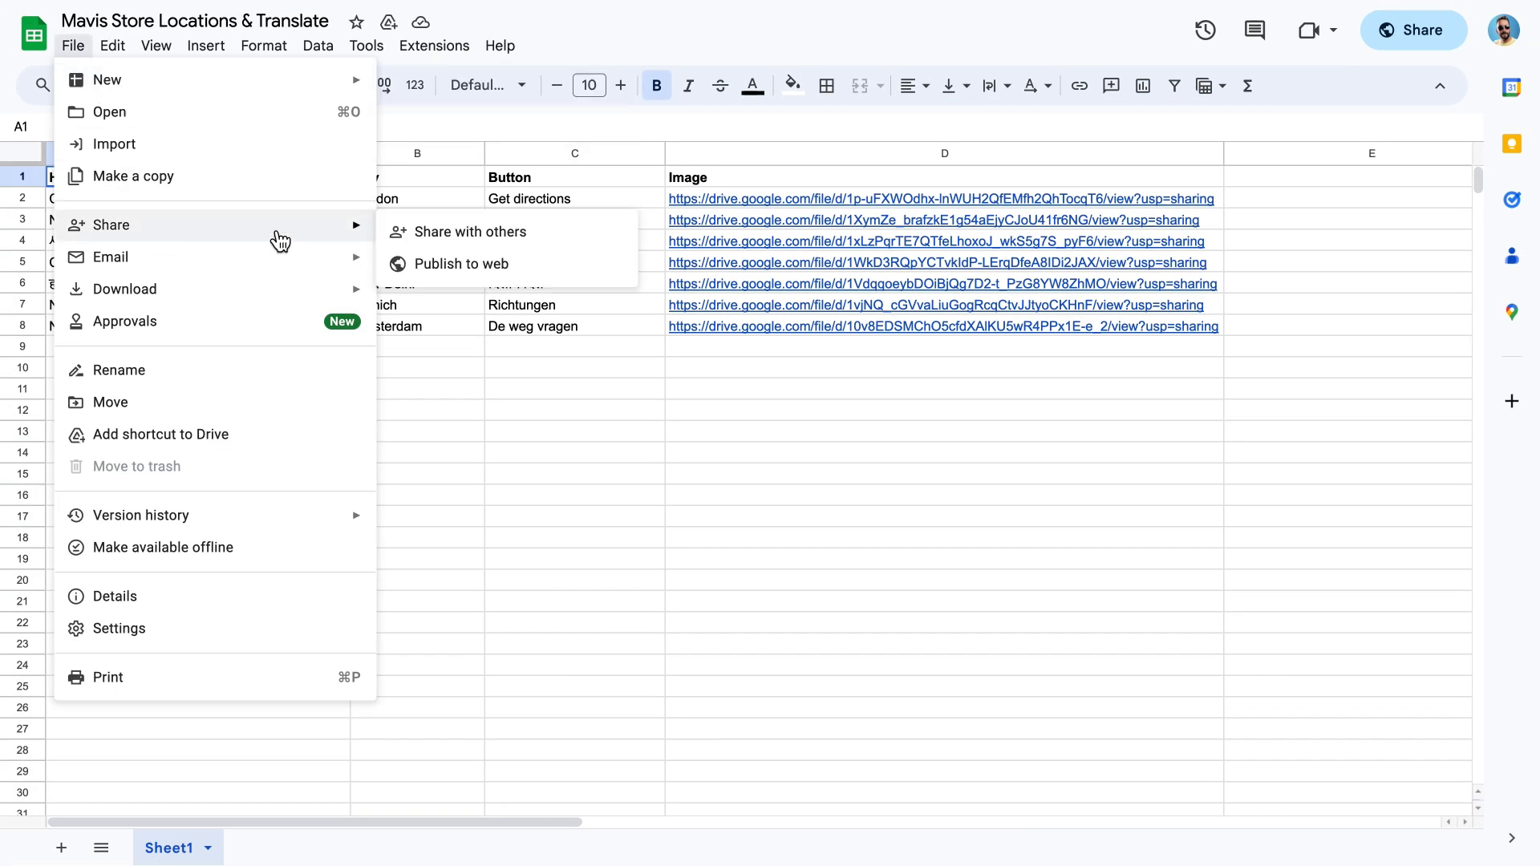
{"action": "left_click", "coordinate": [464, 263]}
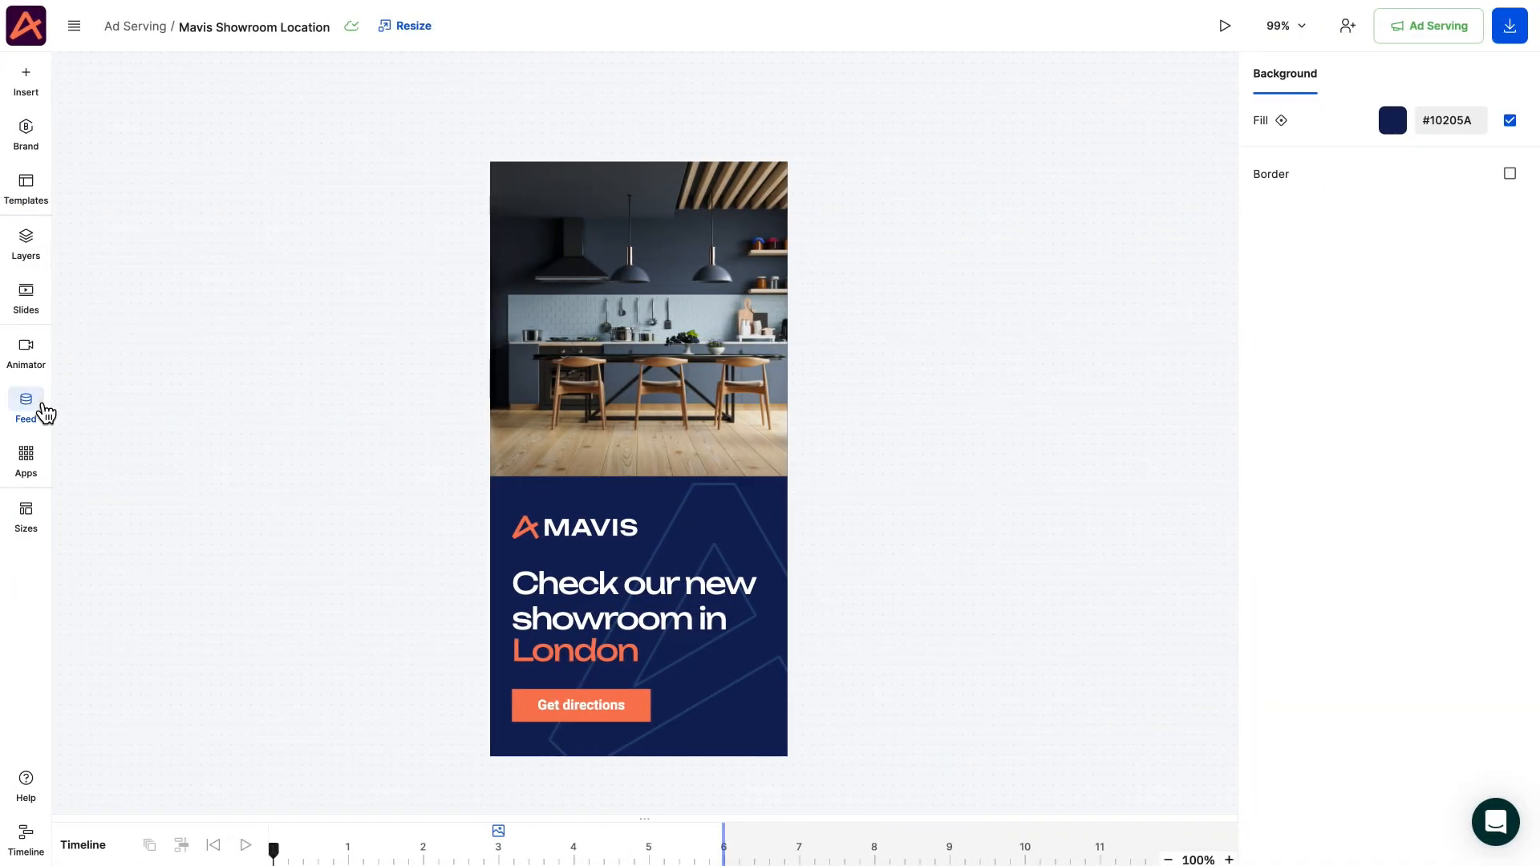
Create a feed syncing from the published Google Sheets URL and confirm the link
{"action": "left_click", "coordinate": [26, 403]}
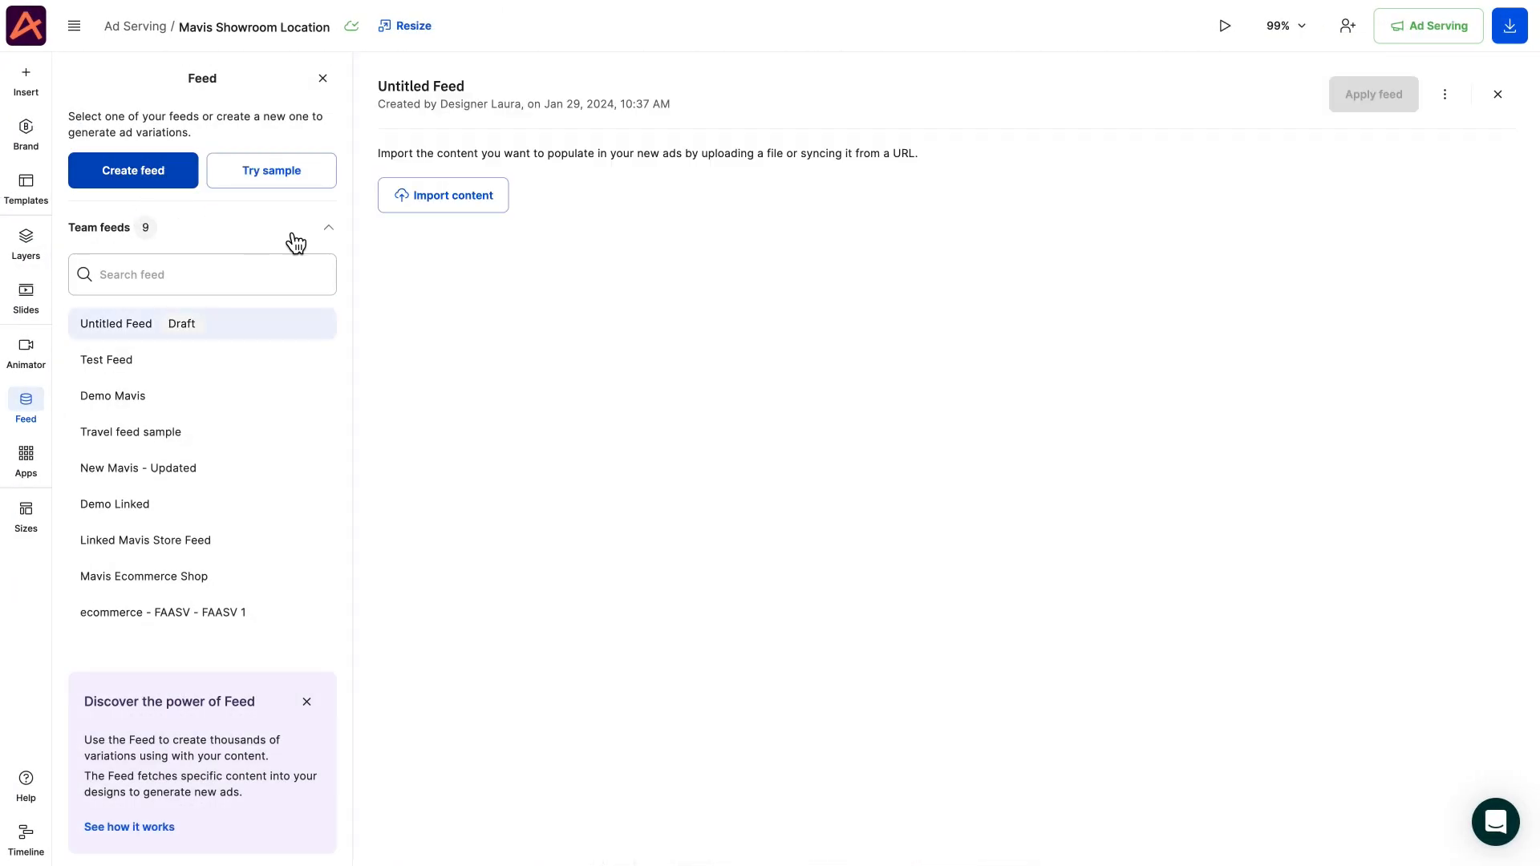
{"action": "left_click", "coordinate": [442, 194]}
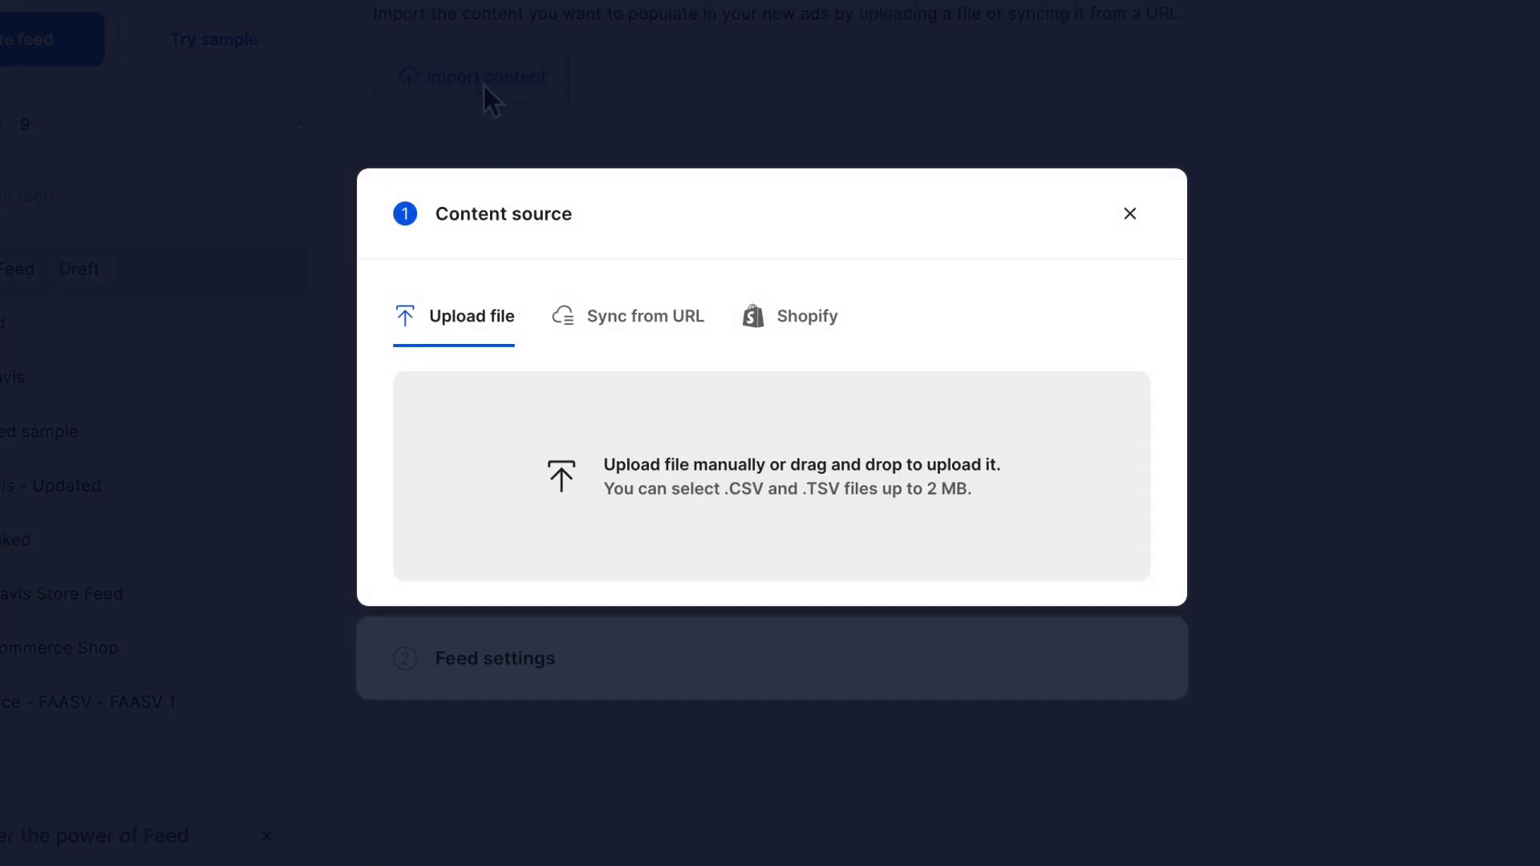
{"action": "left_click", "coordinate": [646, 316]}
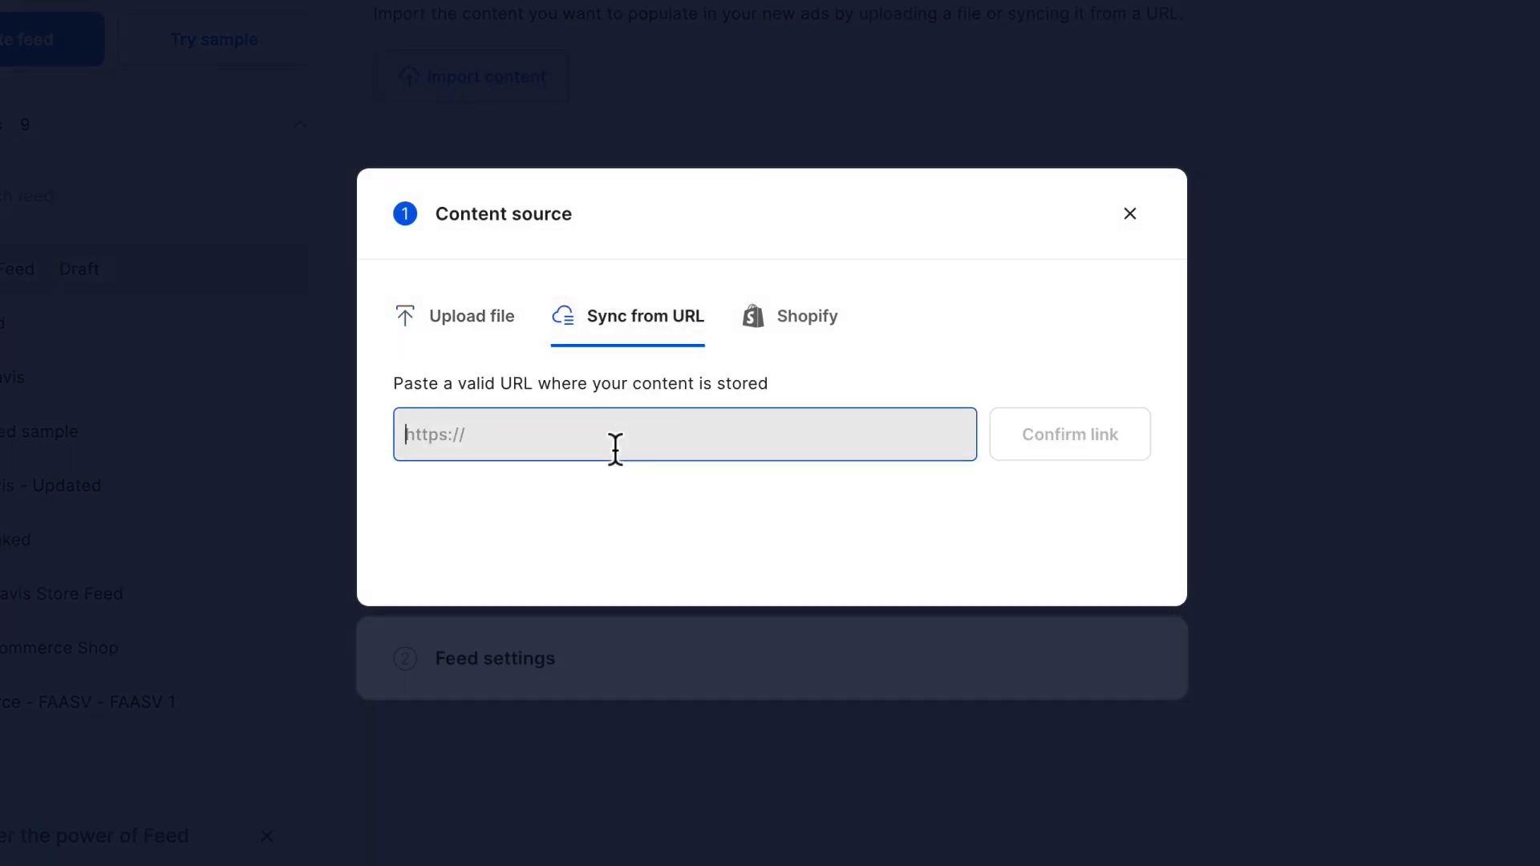
{"action": "type", "text": "https://docs.google.com/spreadsheets/d/e/2PACX-1vQtmOWarYN_z1"}
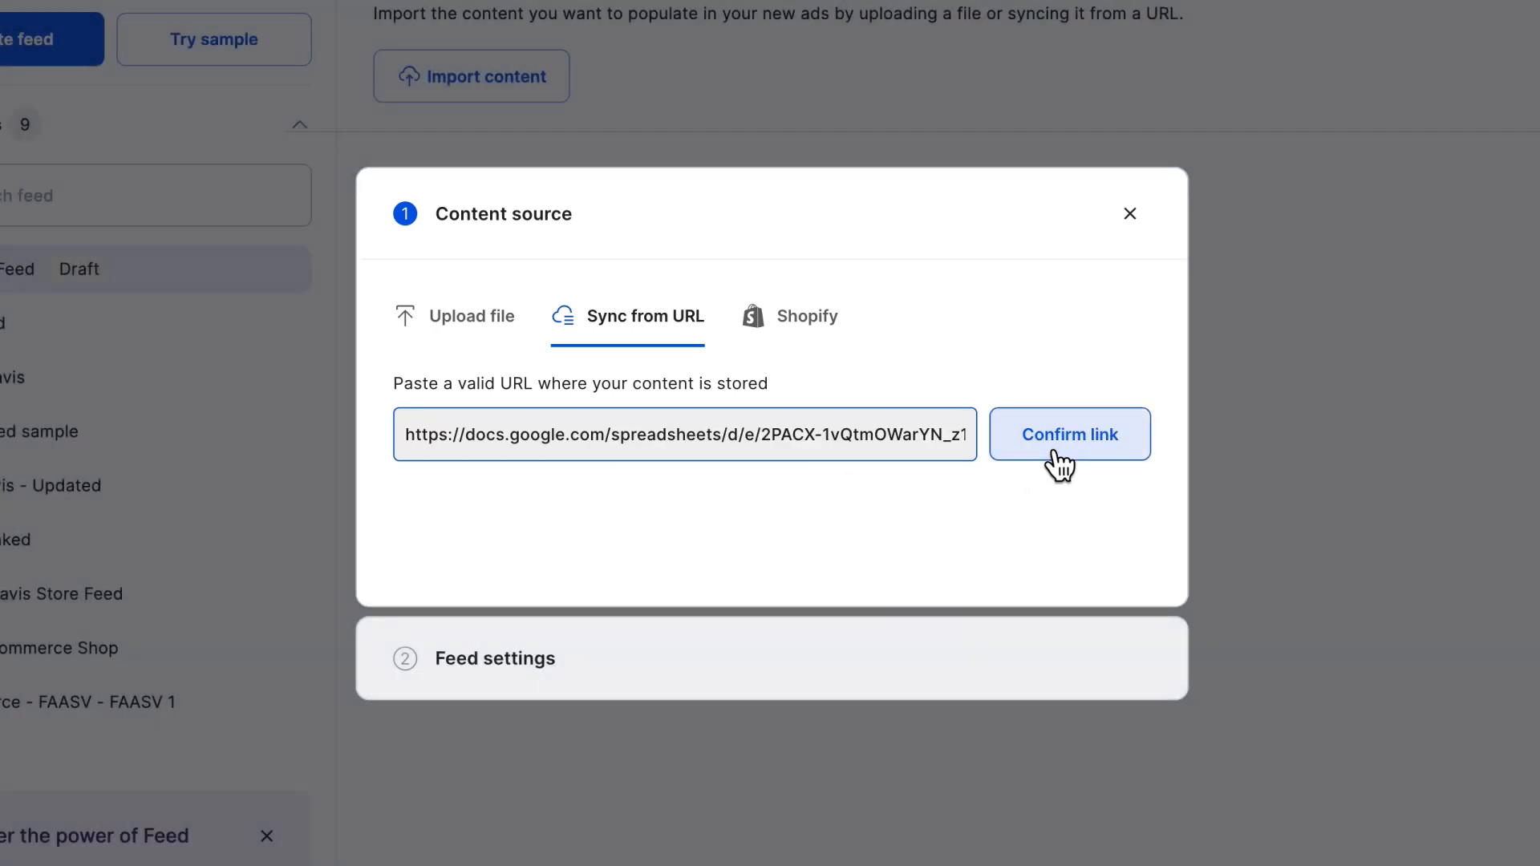
{"action": "left_click", "coordinate": [1069, 435]}
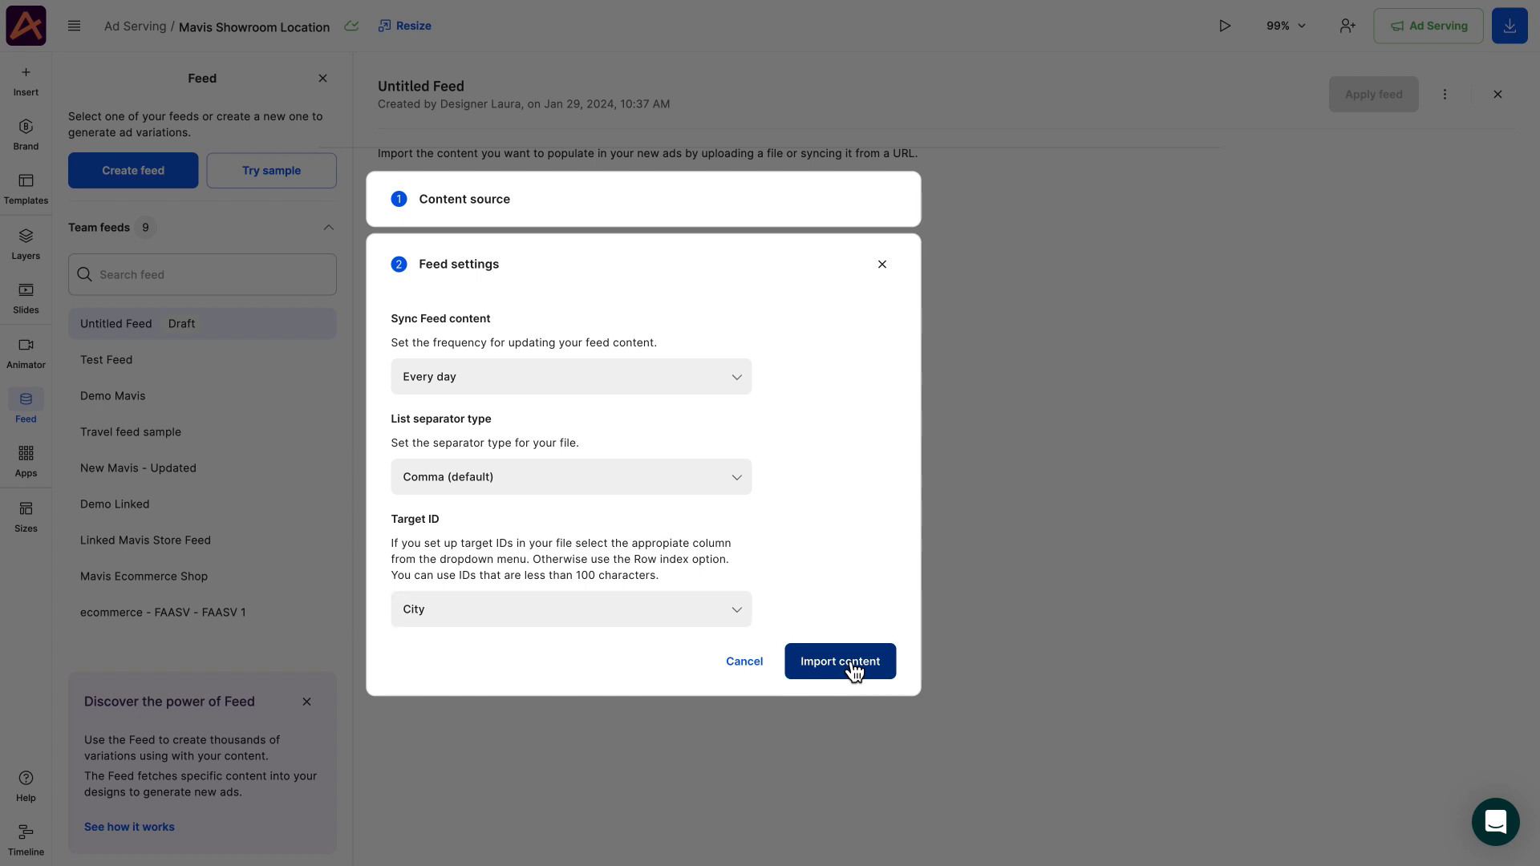
Import the 7 rows, name the feed Mavis Showroom Location & Translation, and apply it
{"action": "left_click", "coordinate": [839, 661]}
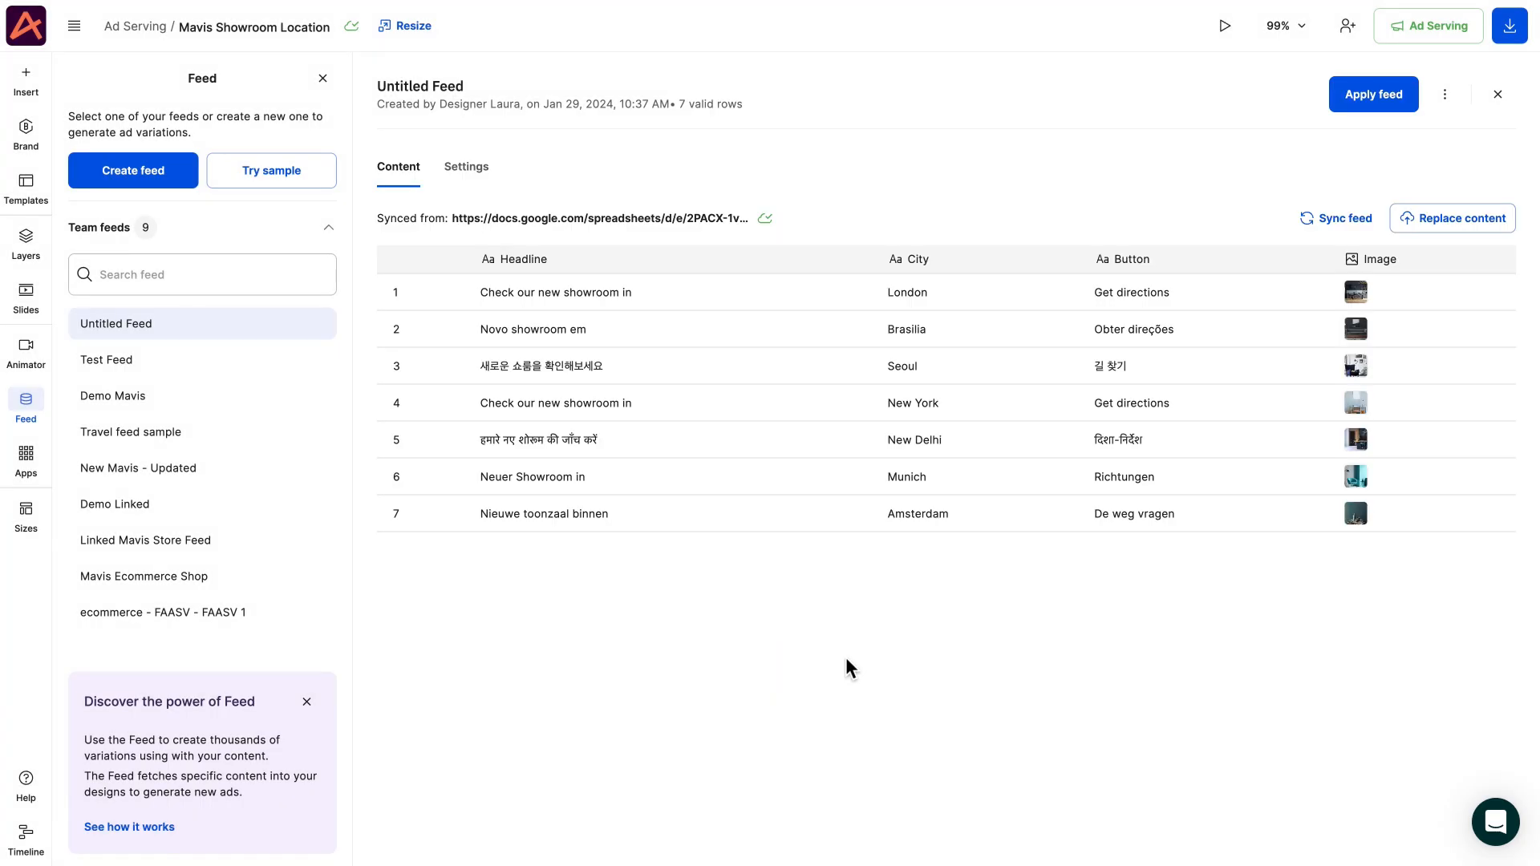
{"action": "mouse_move", "coordinate": [467, 136]}
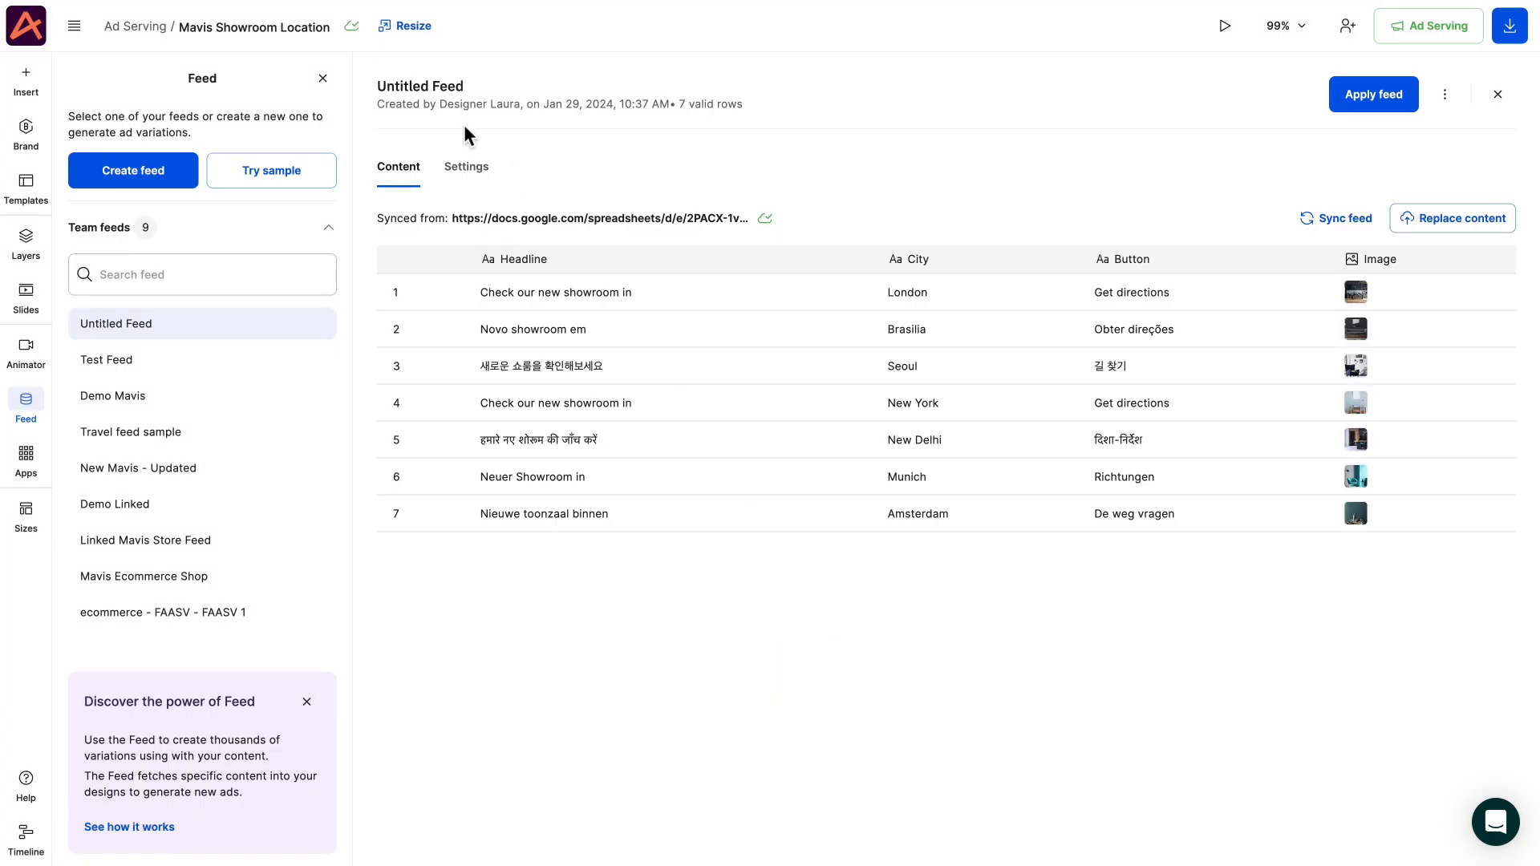
{"action": "type", "text": "Mavis Showroom Location &"}
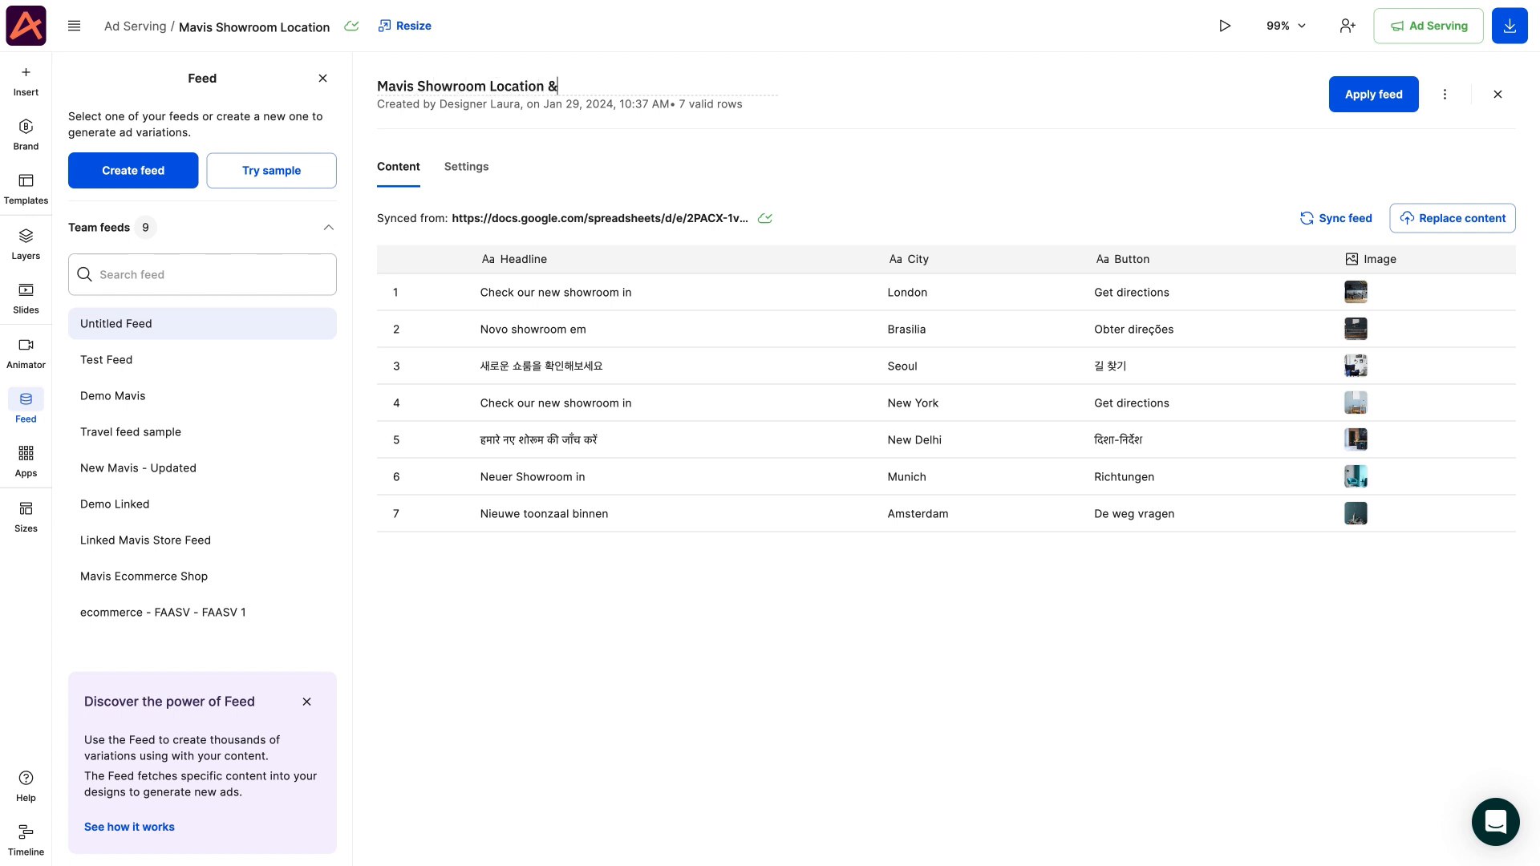
{"action": "type", "text": "Translation"}
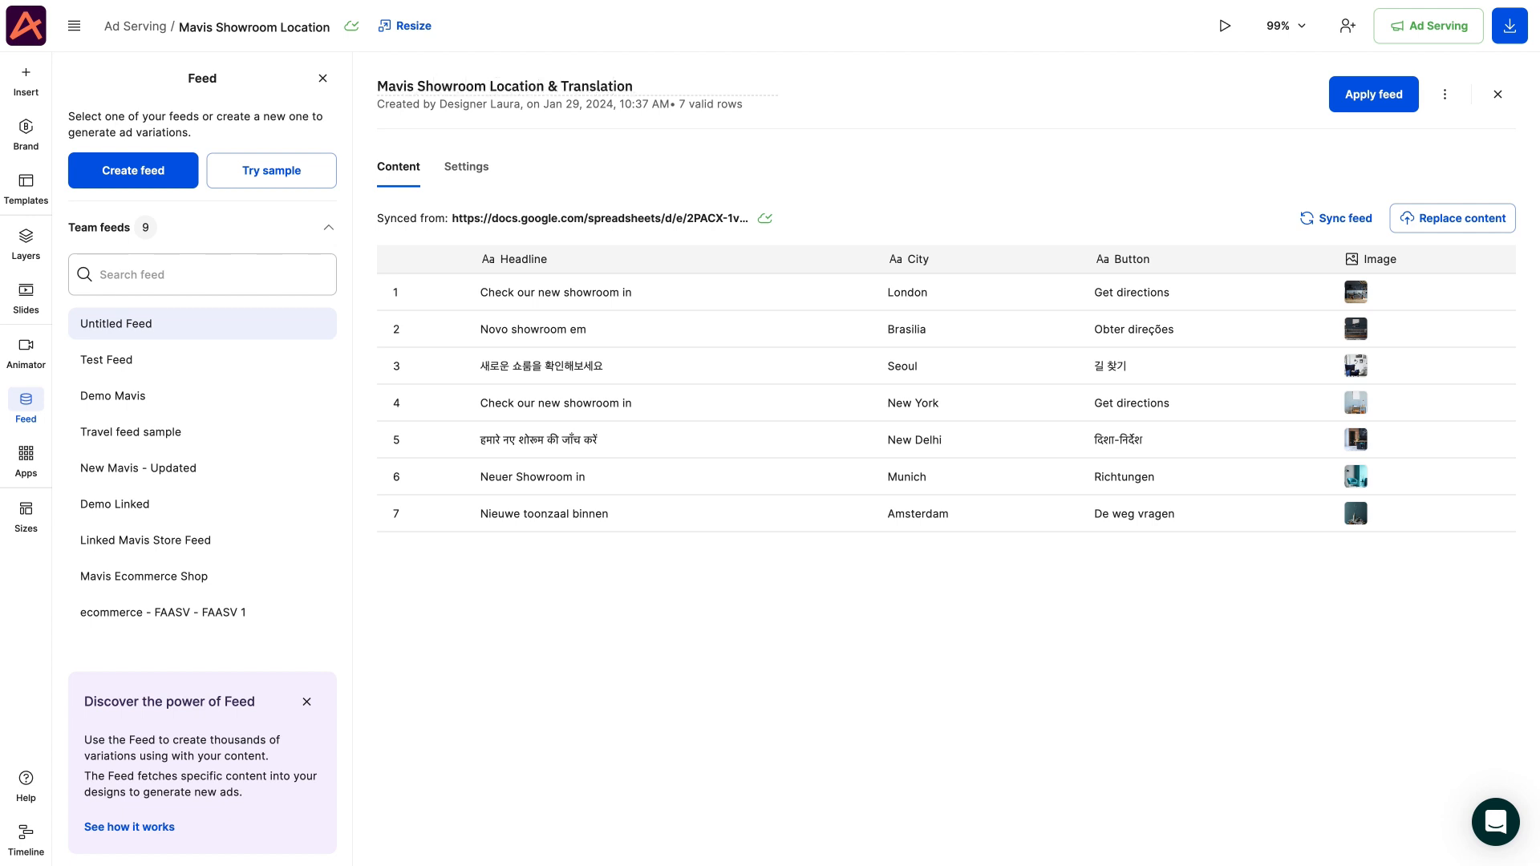
{"action": "left_click", "coordinate": [1372, 95]}
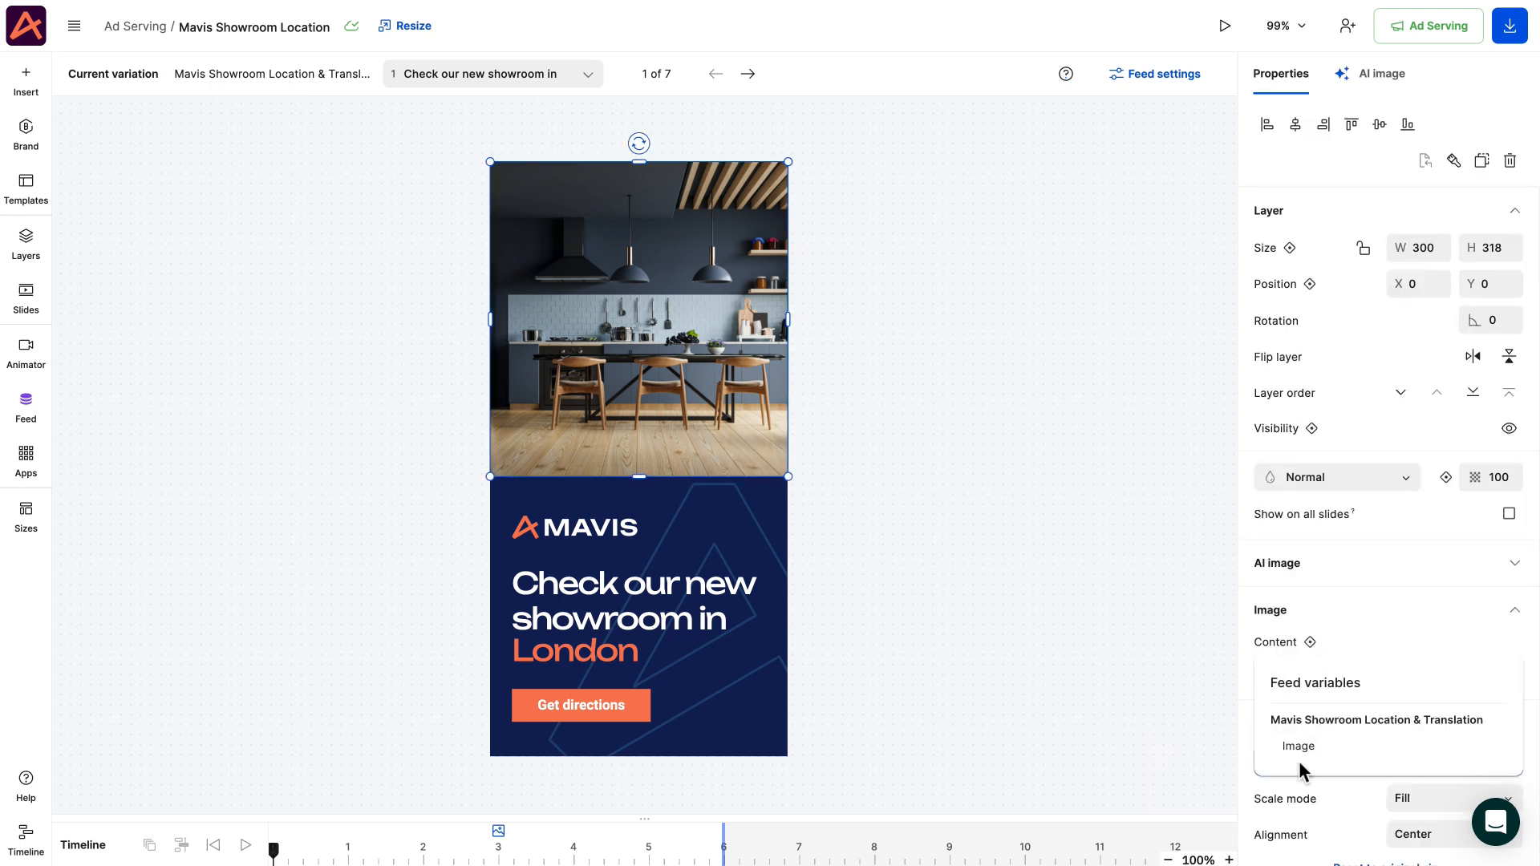
Link the banner image to the Image column and the button label to Button
{"action": "left_click", "coordinate": [634, 598]}
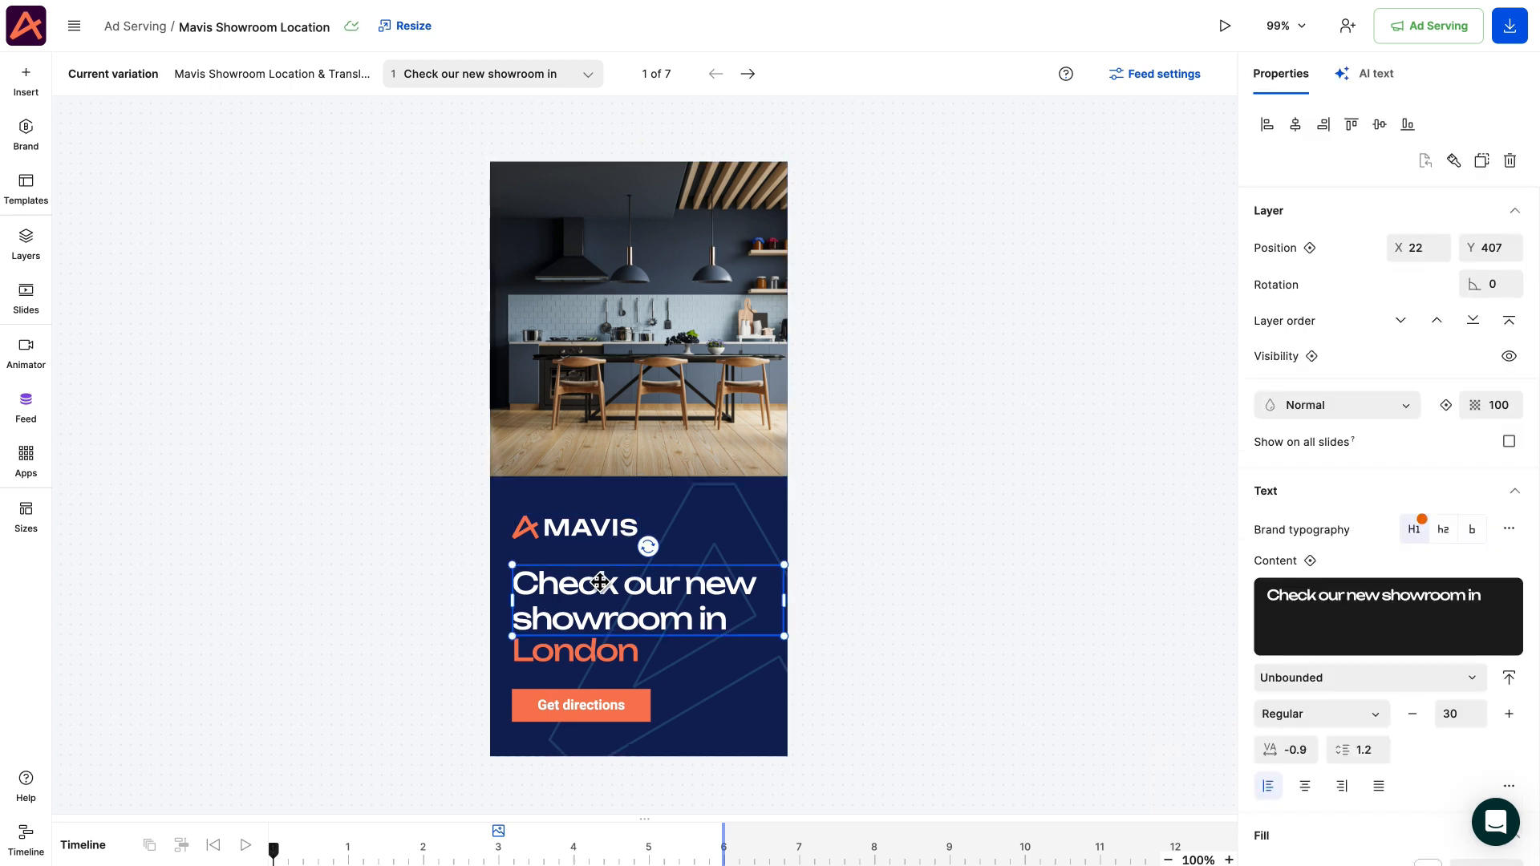
{"action": "left_click", "coordinate": [1314, 560]}
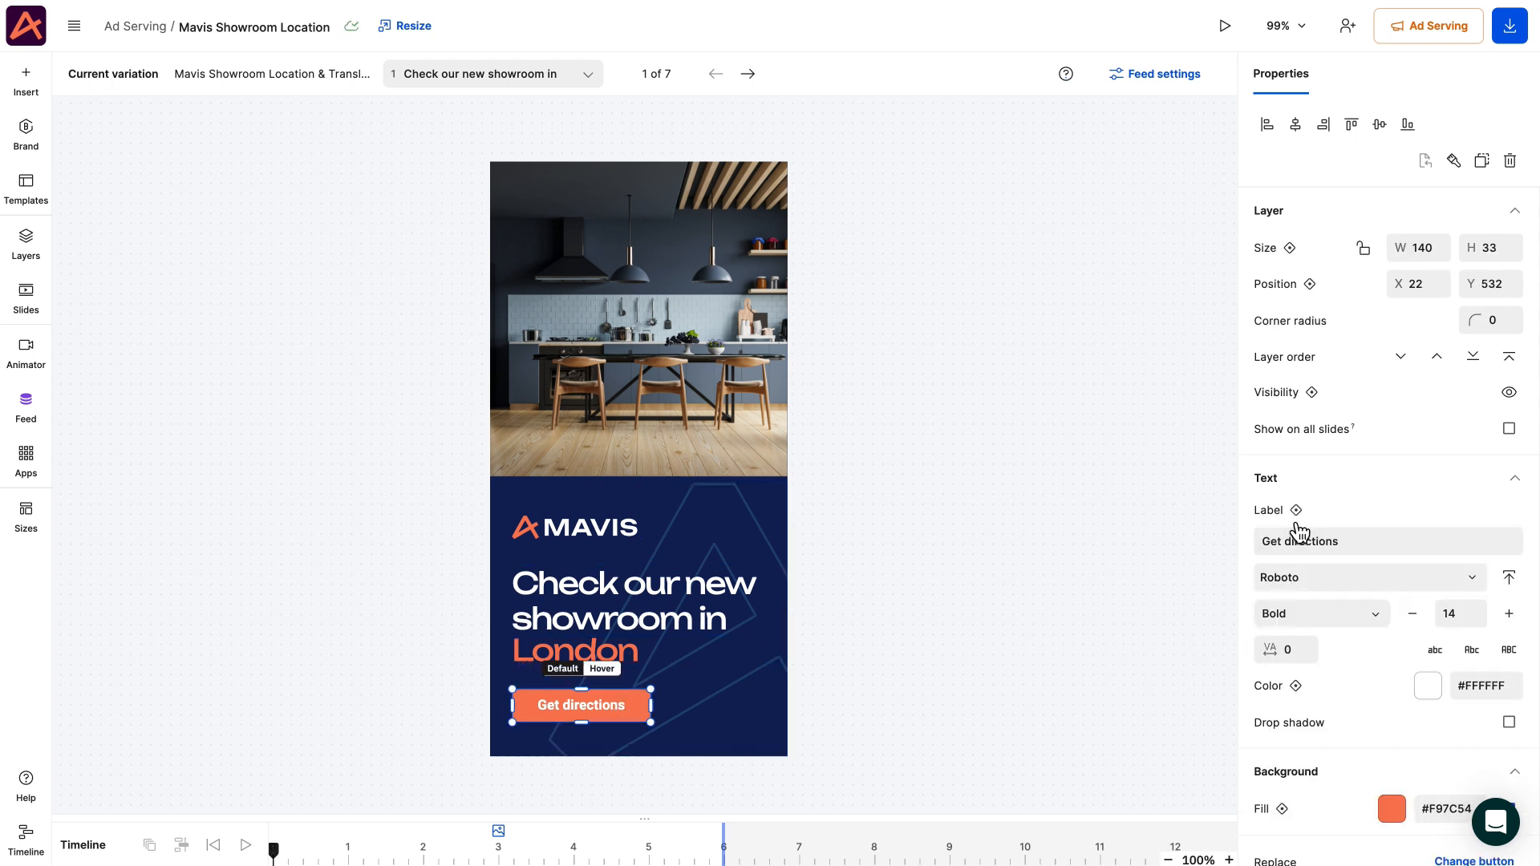
{"action": "left_click", "coordinate": [1295, 510]}
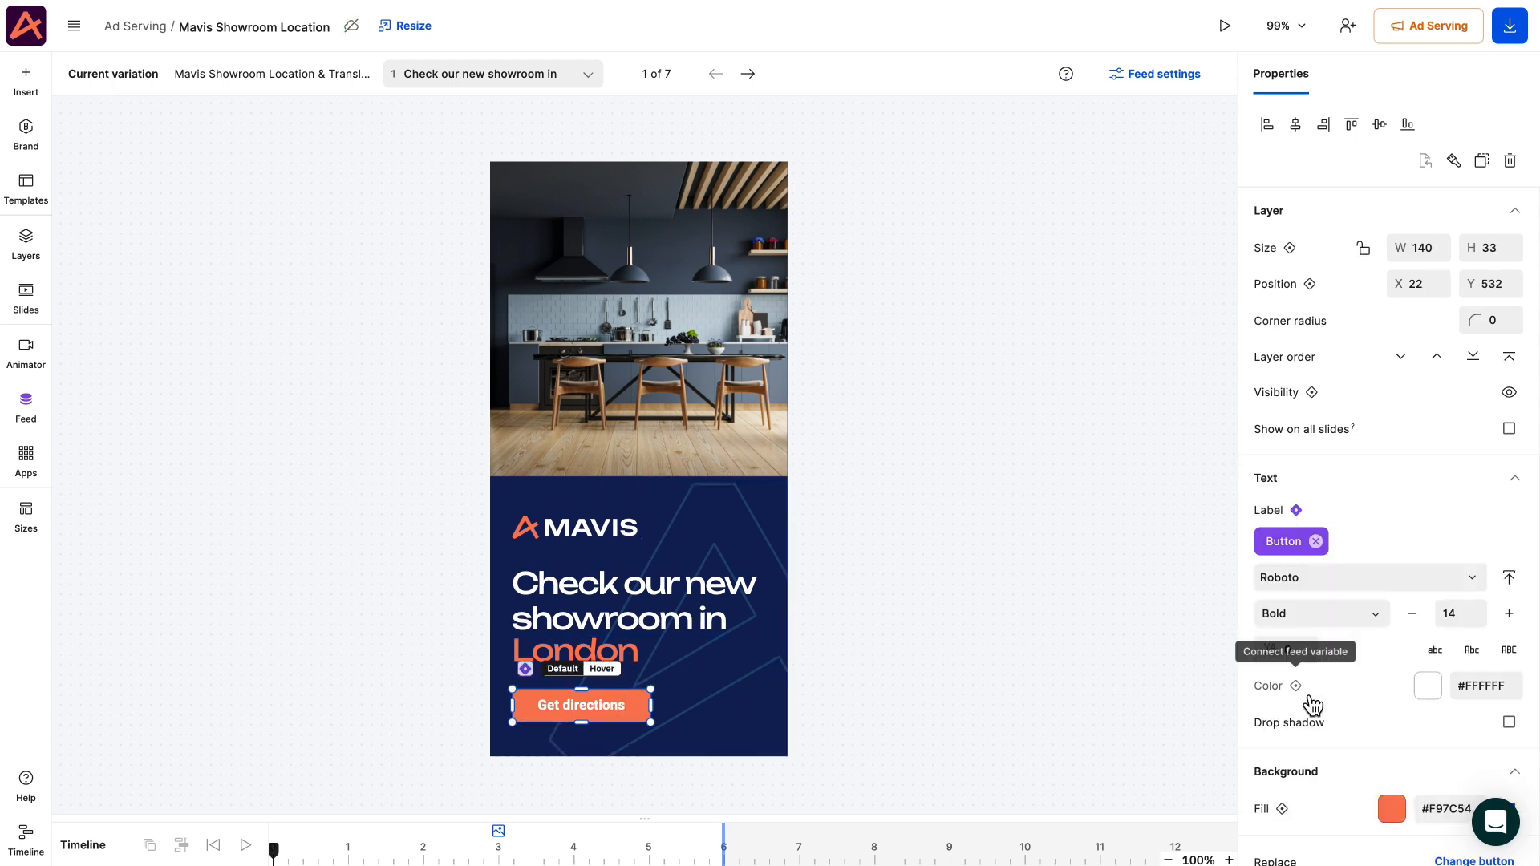
Step through the localized variations to 7 of 7 and update the live ad content
{"action": "left_click", "coordinate": [746, 72]}
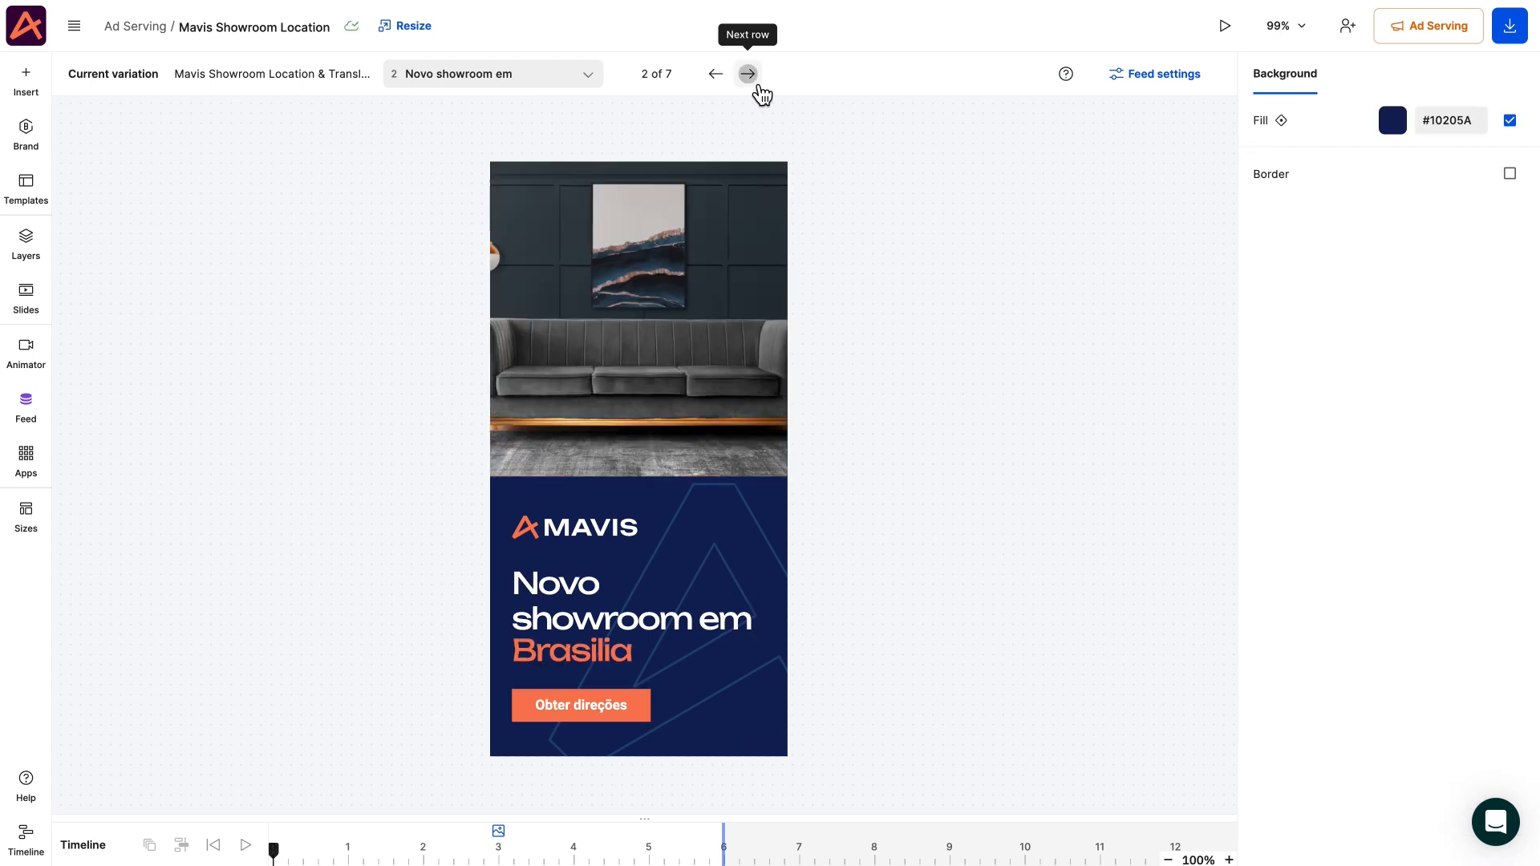
{"action": "left_click", "coordinate": [746, 73]}
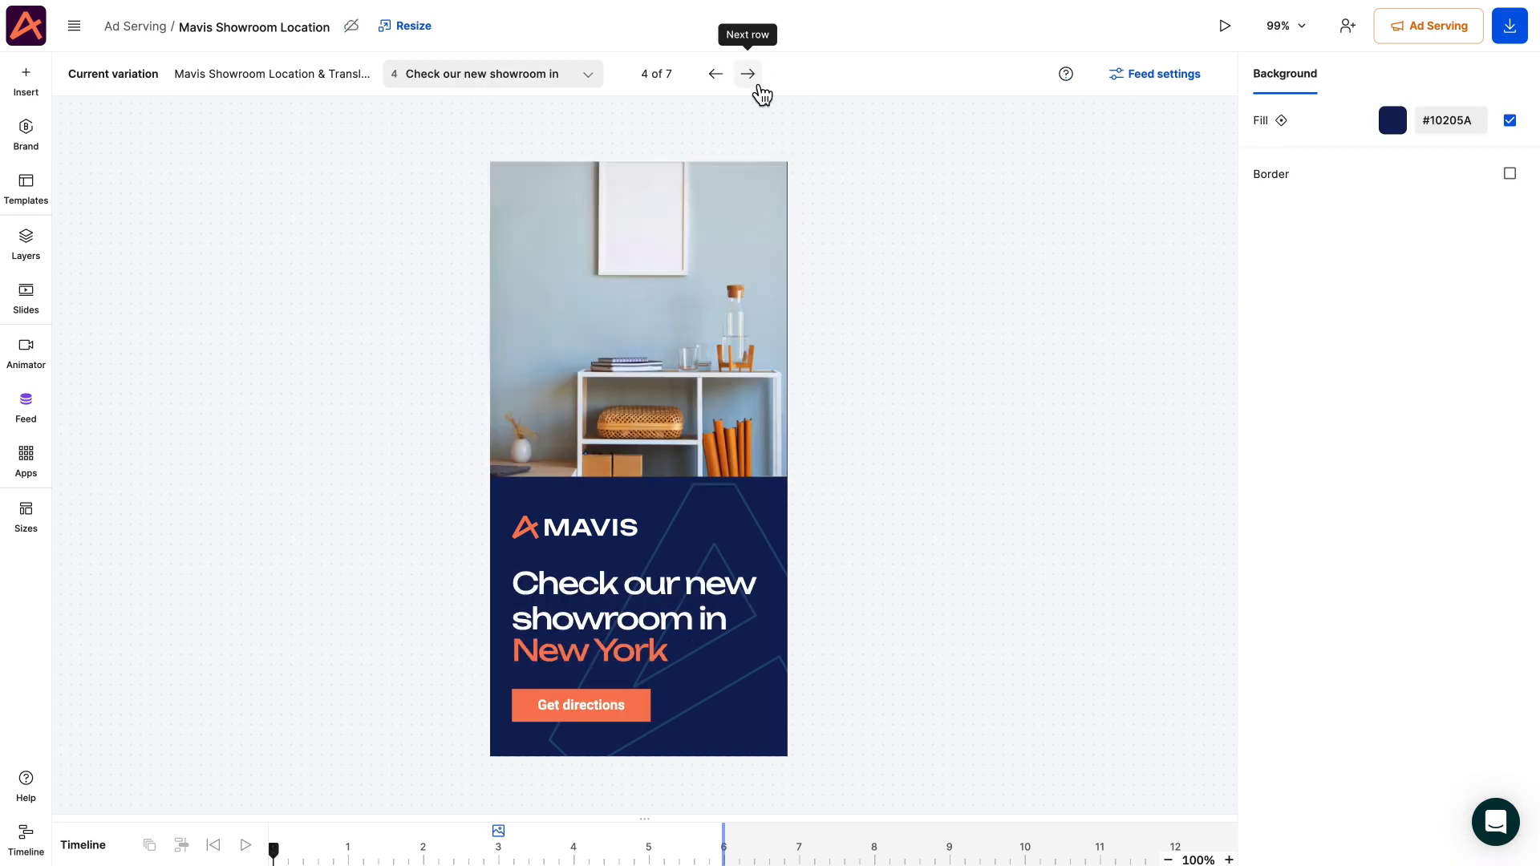
{"action": "left_click", "coordinate": [747, 74]}
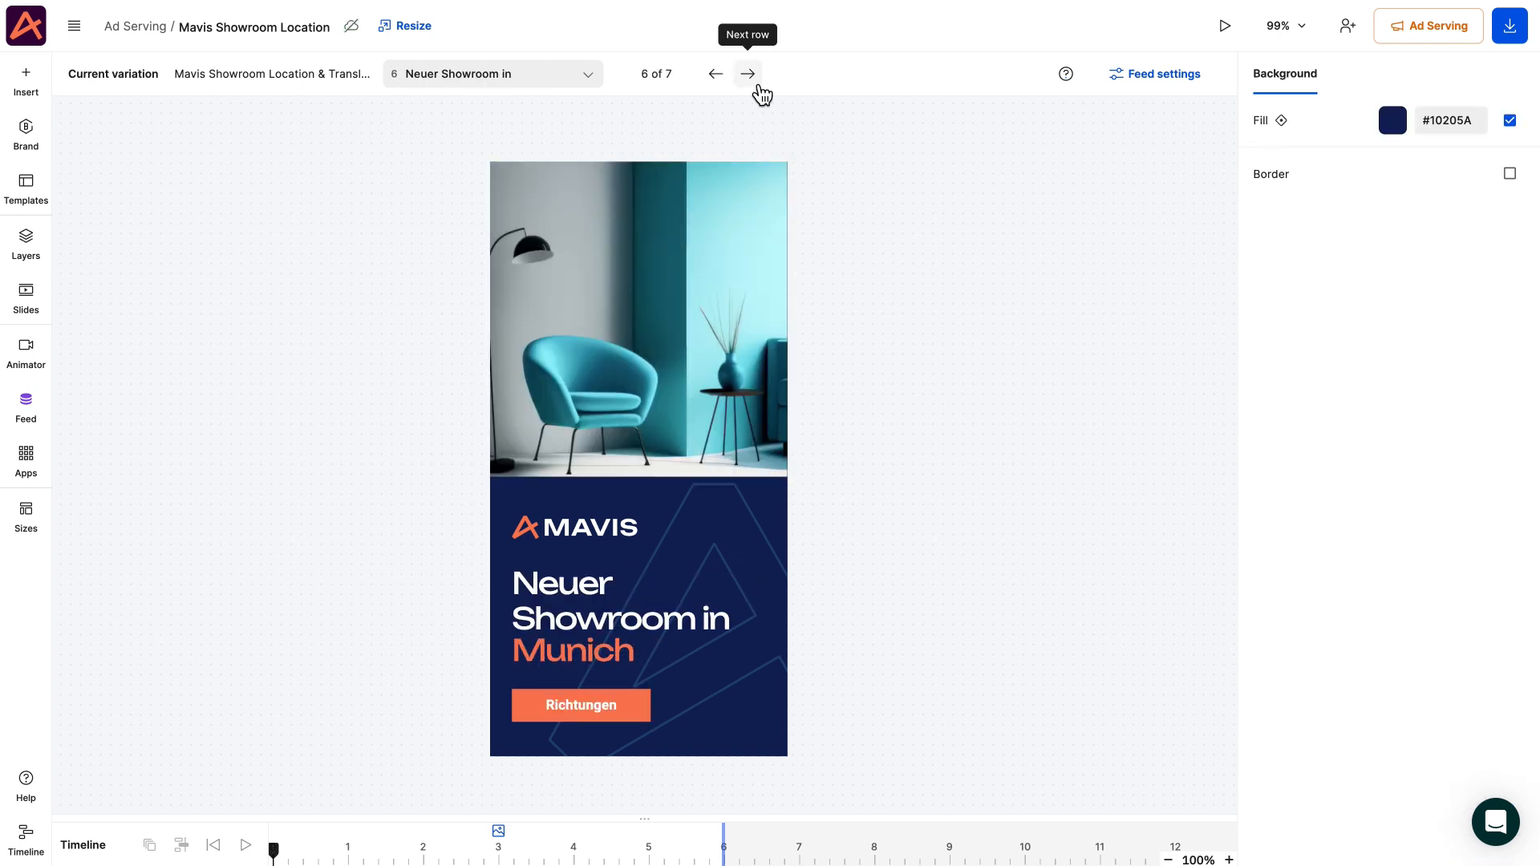
{"action": "left_click", "coordinate": [748, 74]}
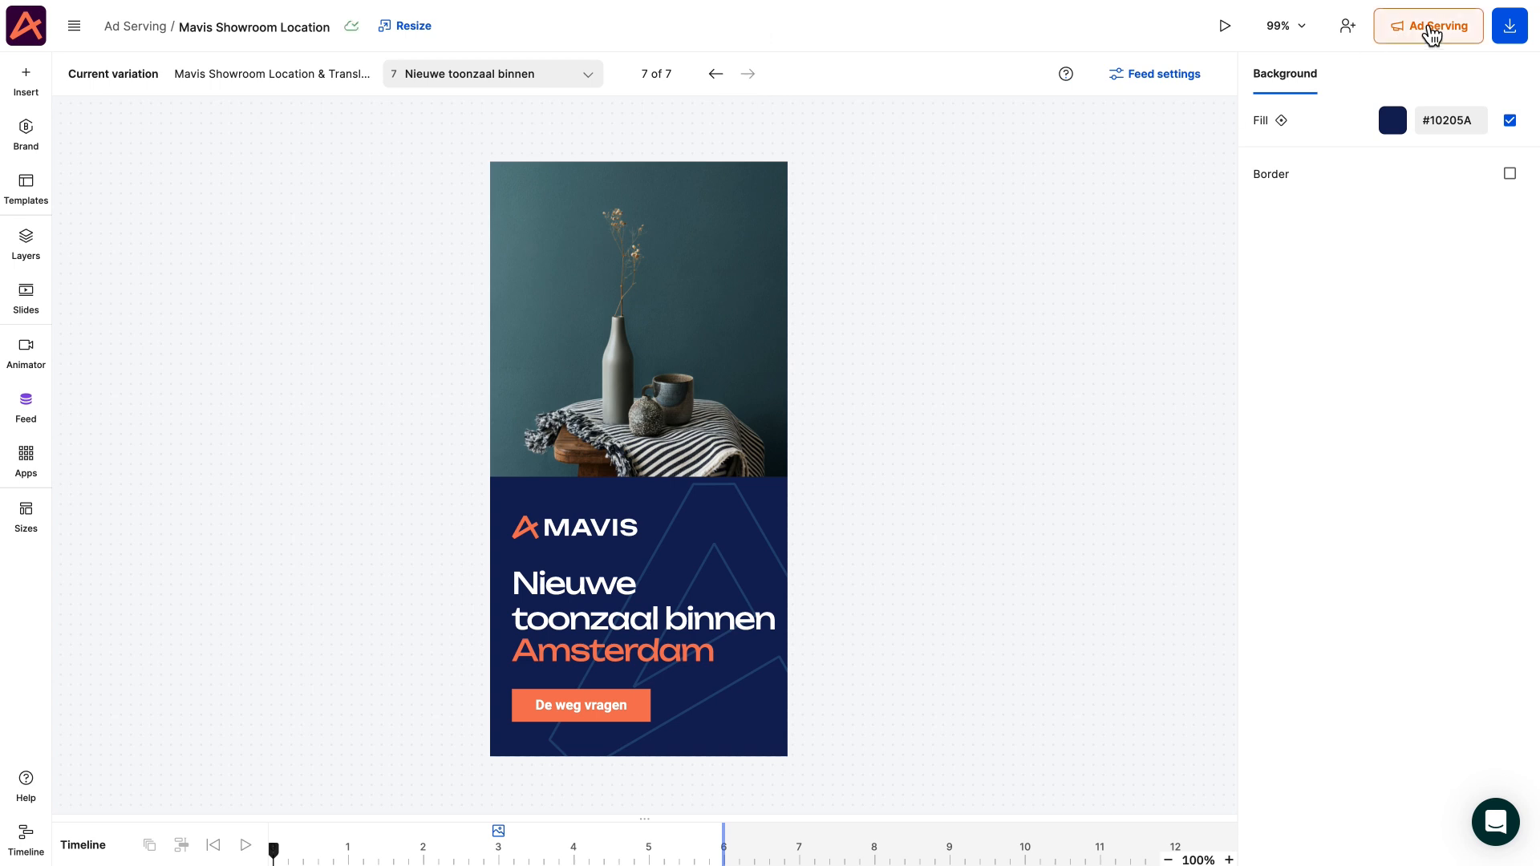
{"action": "left_click", "coordinate": [1428, 26]}
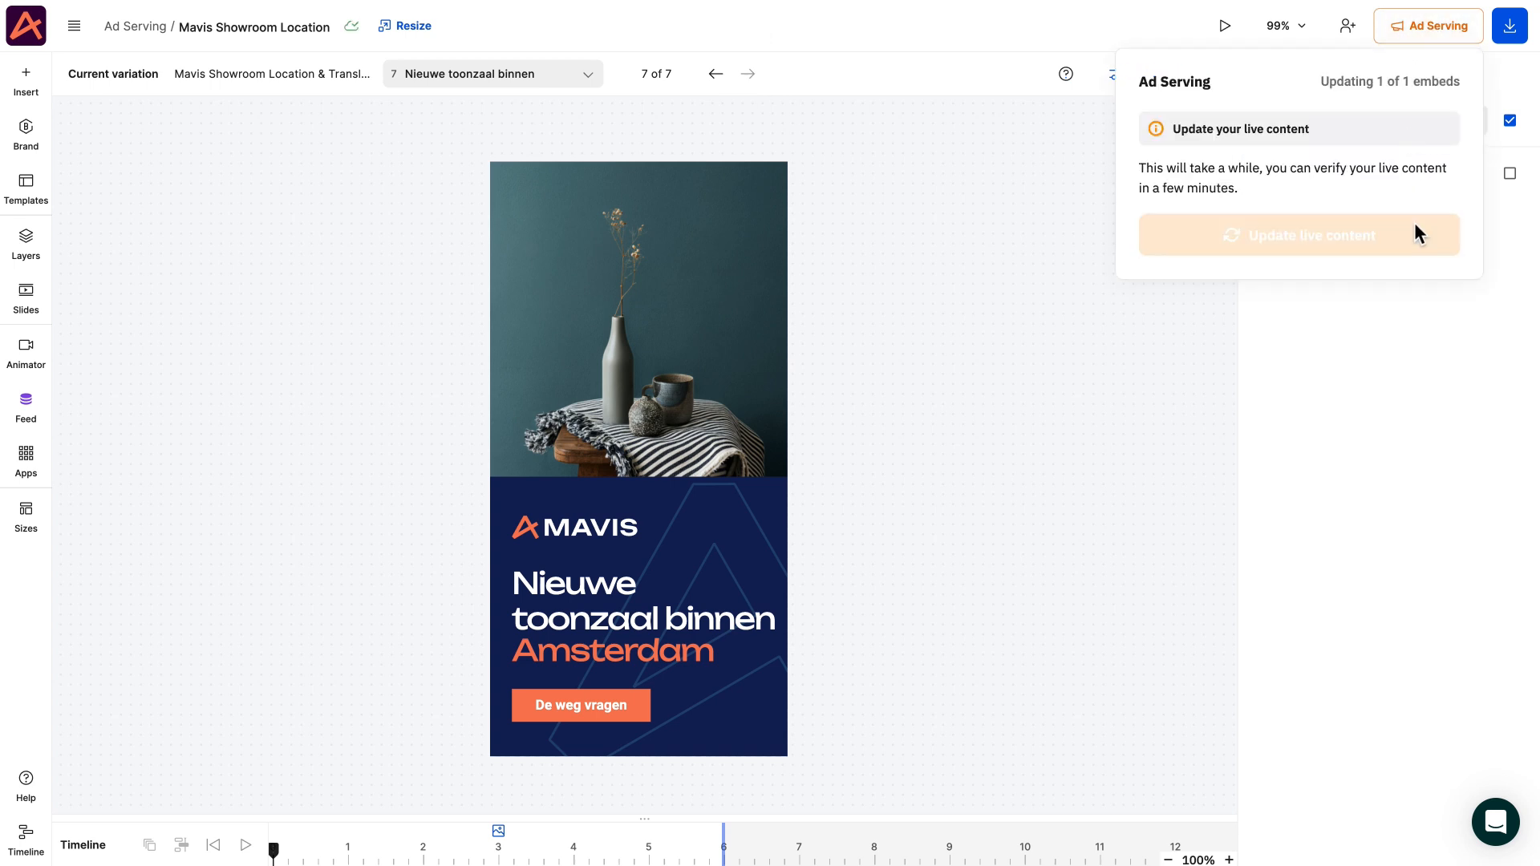